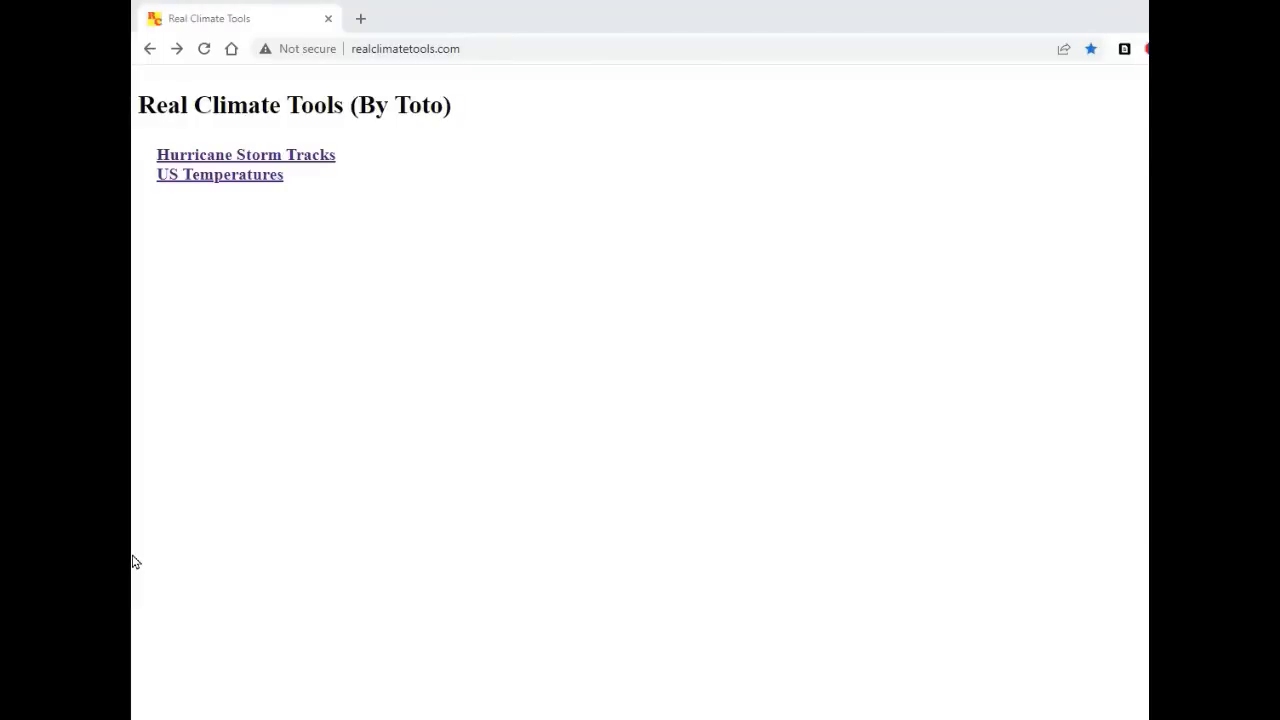
pyautogui.moveTo(400, 426)
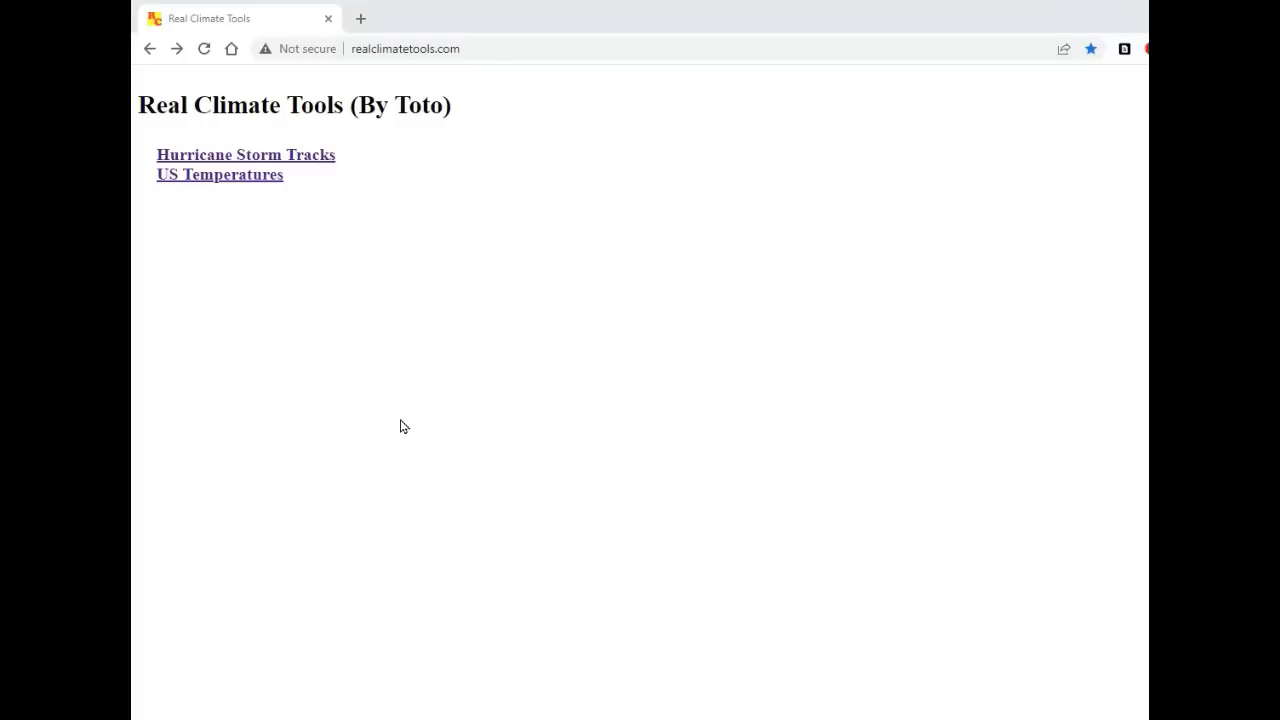
pyautogui.moveTo(136, 580)
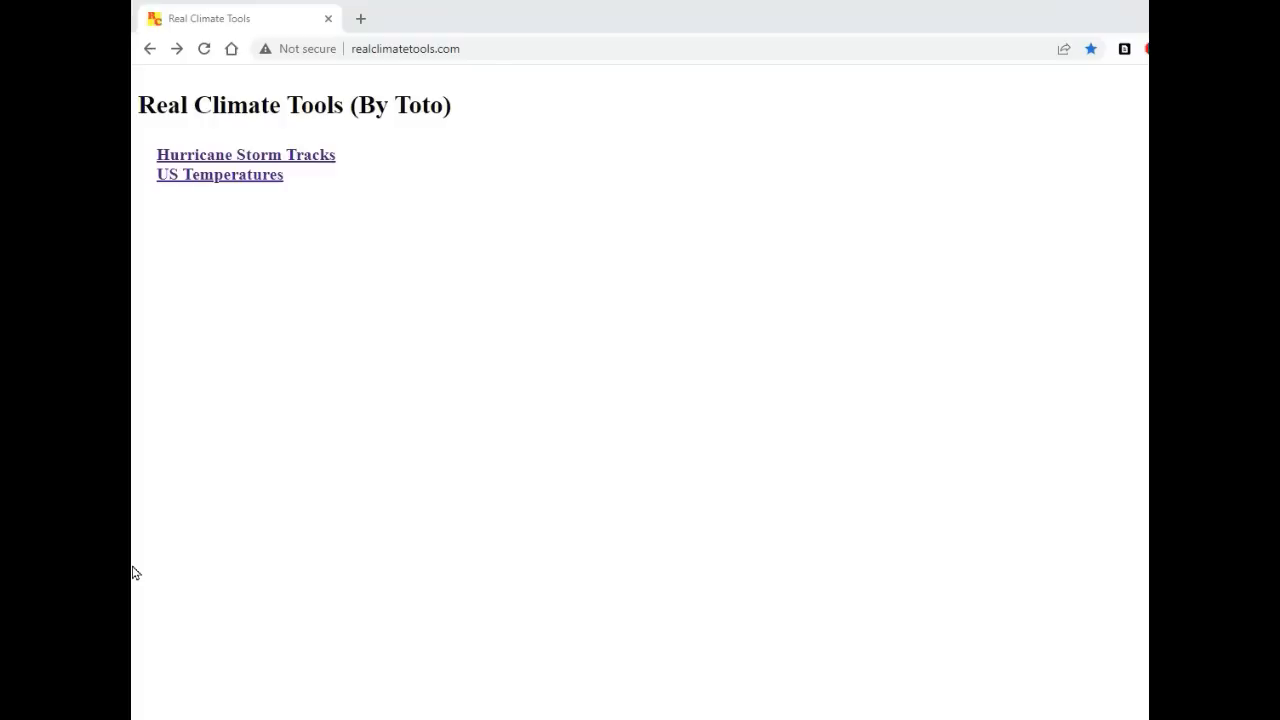
pyautogui.moveTo(204, 188)
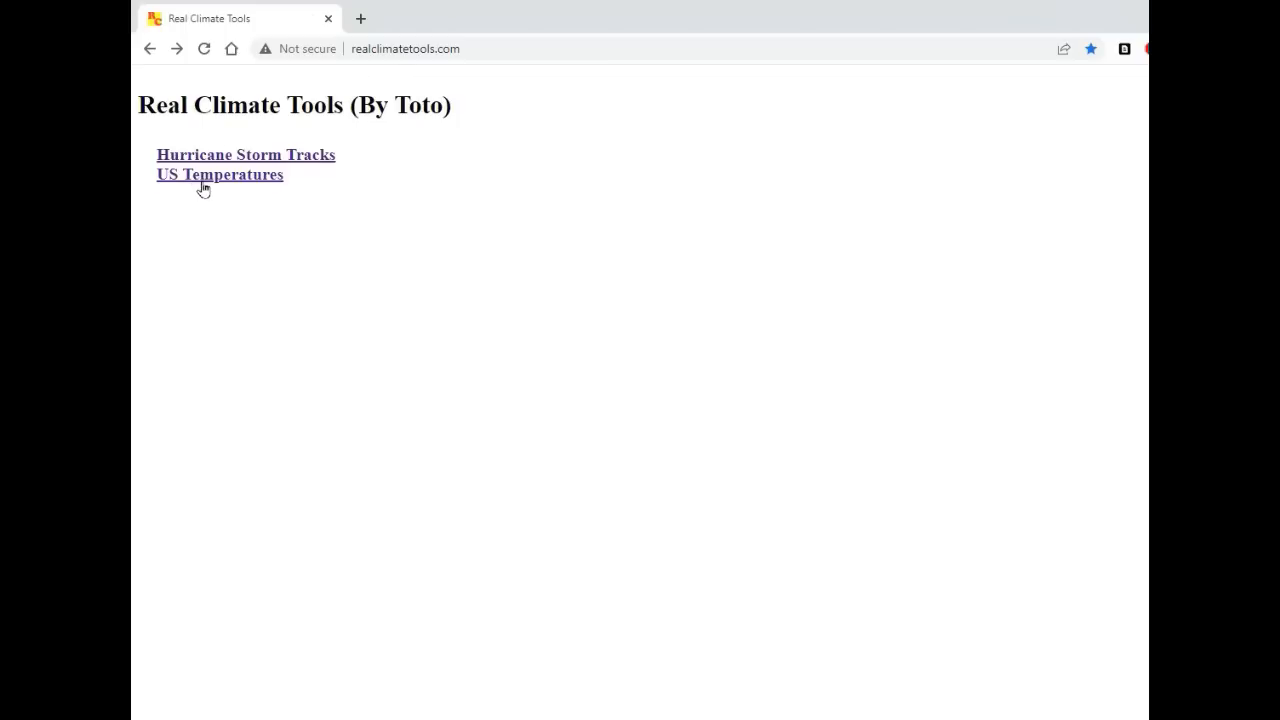
# Launch the US Temperatures graphing tool showing Brewton 3 SSE daily highs.
pyautogui.click(220, 174)
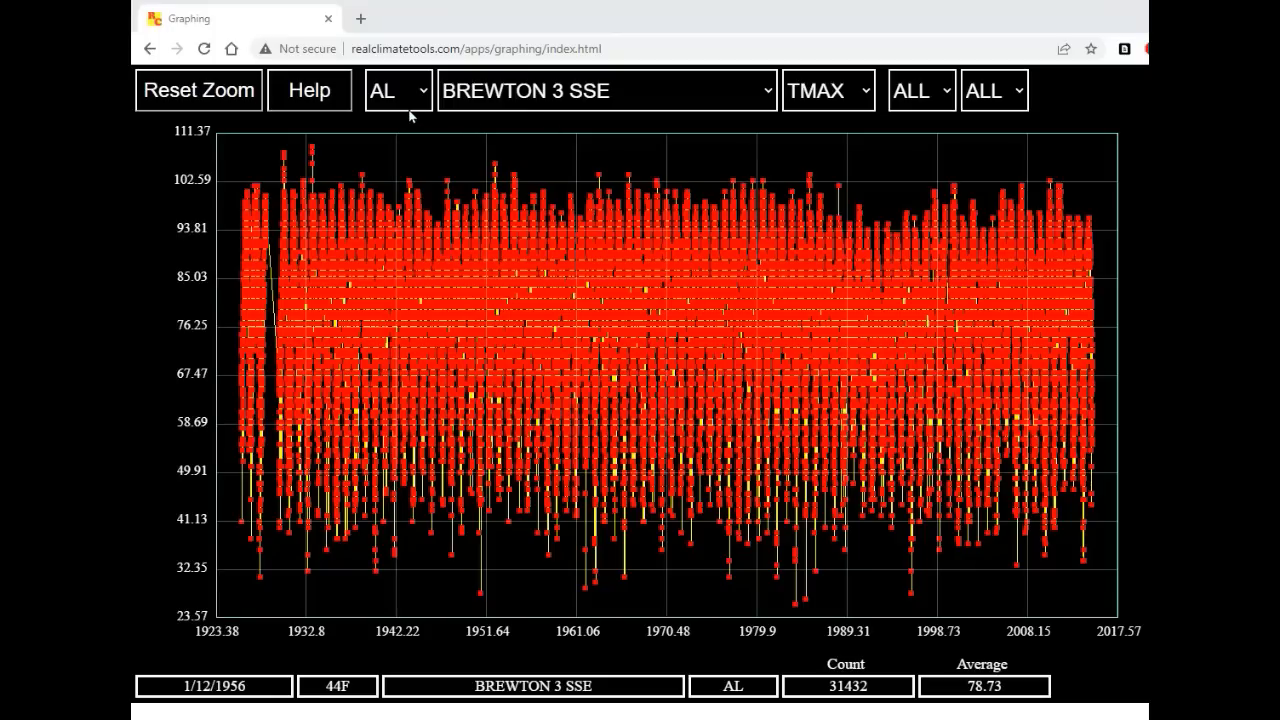
pyautogui.moveTo(856, 708)
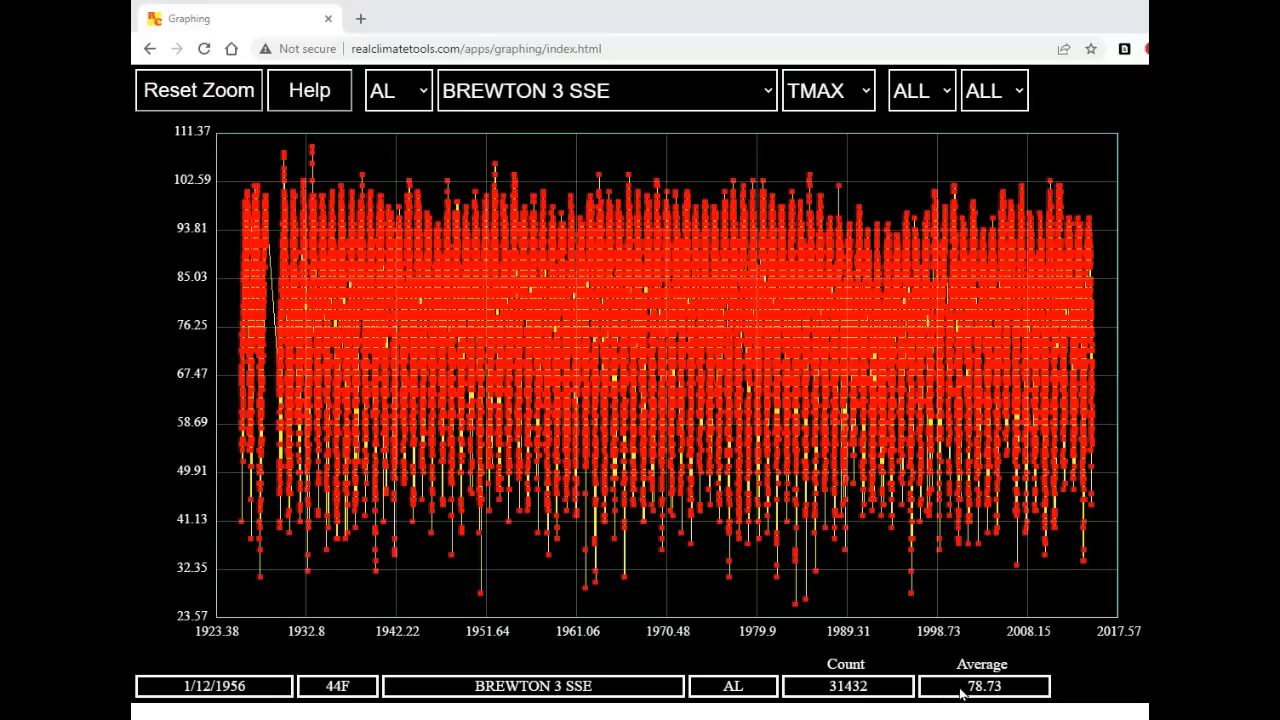
pyautogui.moveTo(1018, 696)
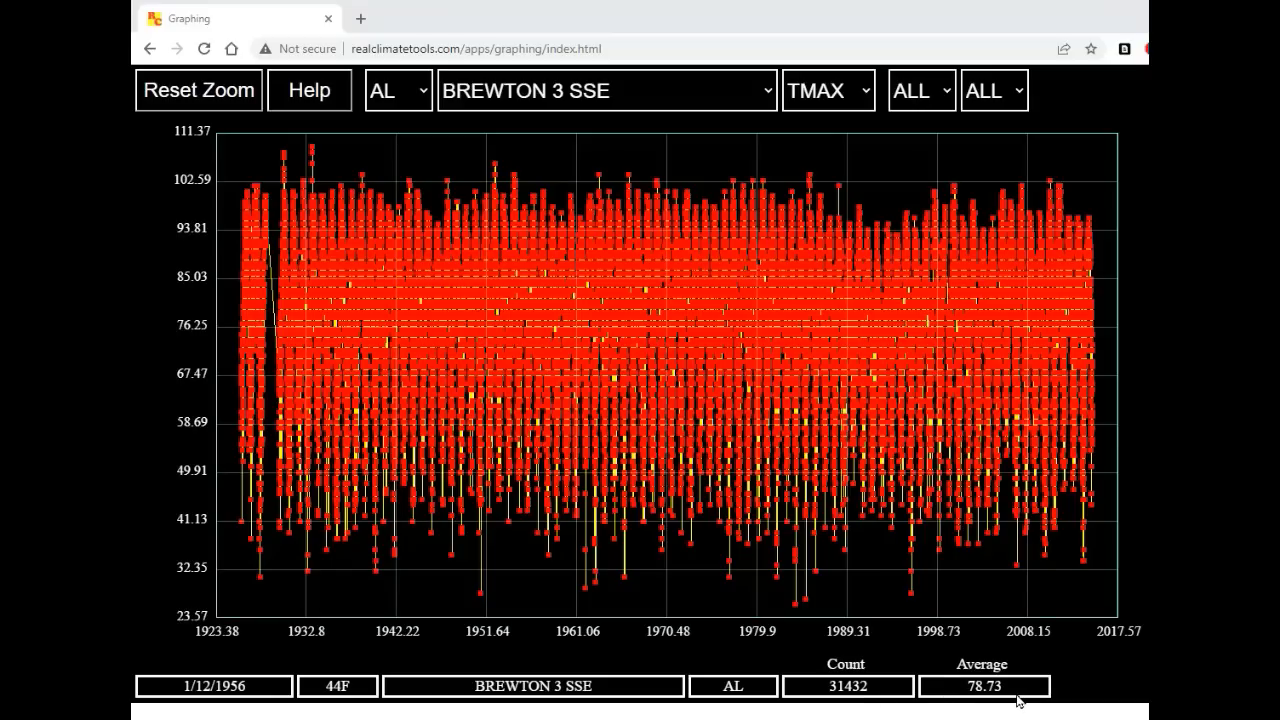
pyautogui.moveTo(364, 148)
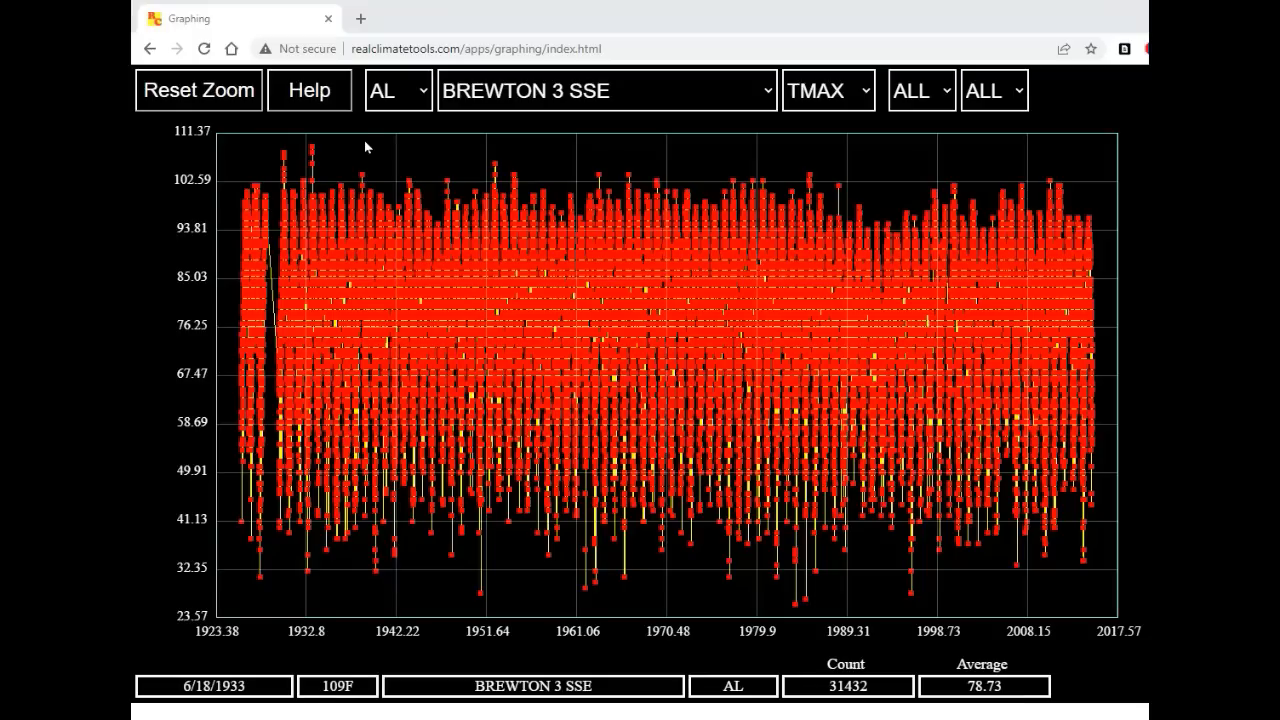
pyautogui.moveTo(332, 150)
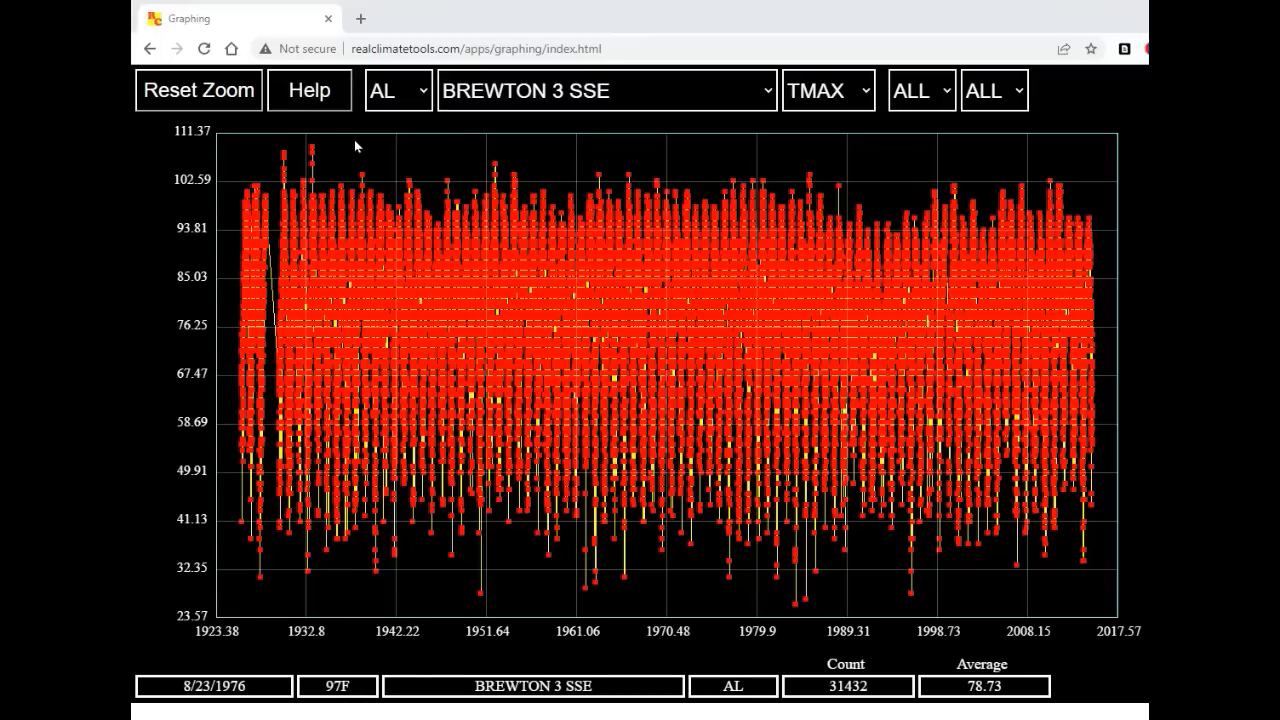
pyautogui.moveTo(262, 164)
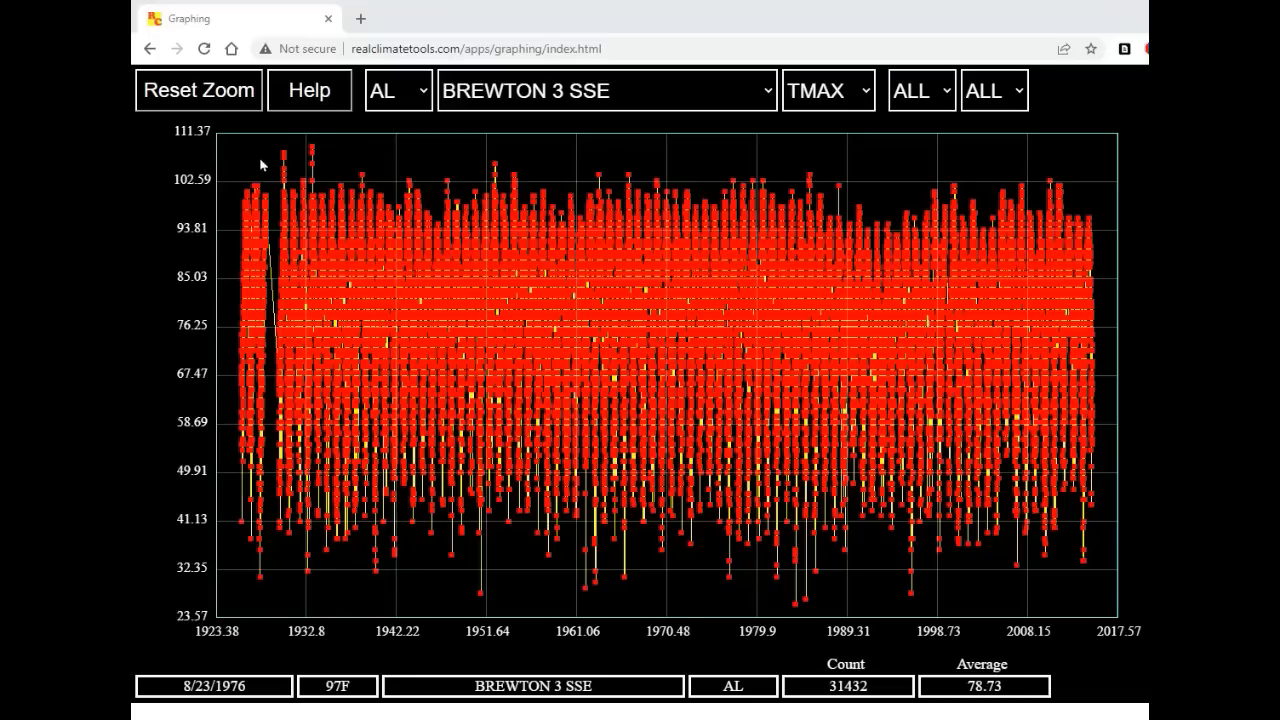
pyautogui.moveTo(342, 164)
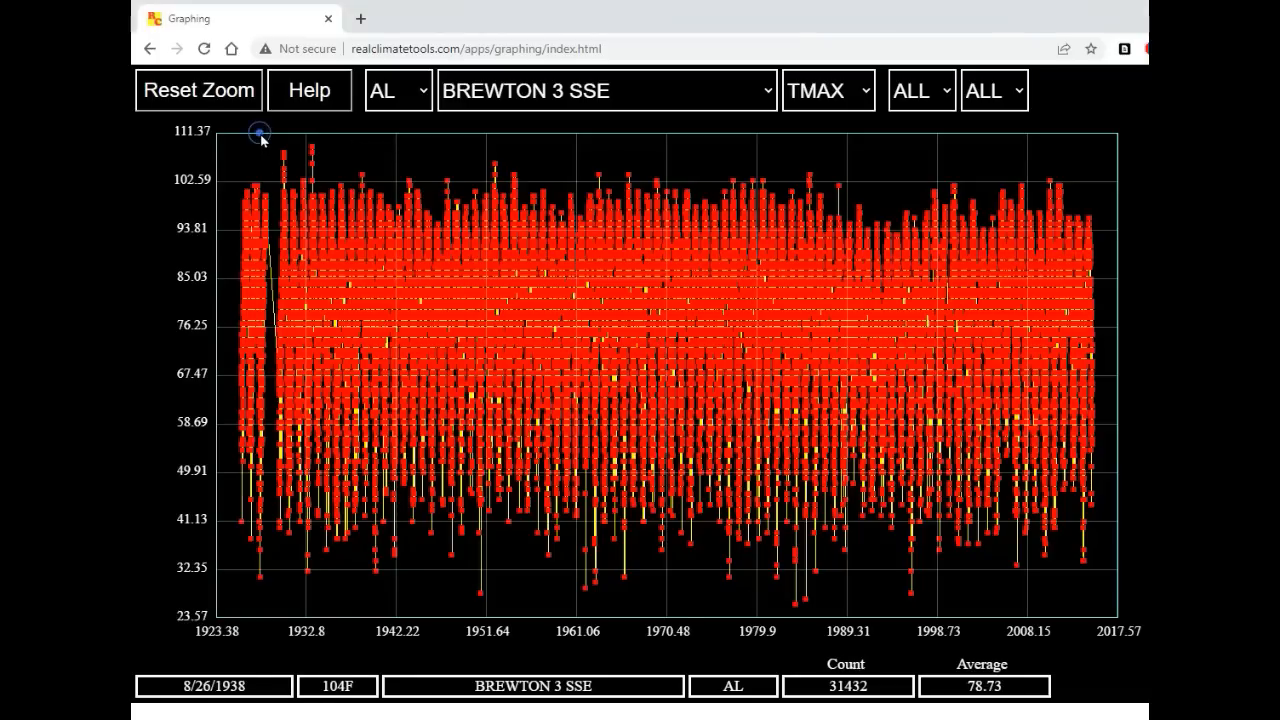
# Drag-zoom onto the early-1930s peaks, then outline the 1933 hot cluster around 109°F.
pyautogui.moveTo(260, 130); pyautogui.dragTo(340, 180)
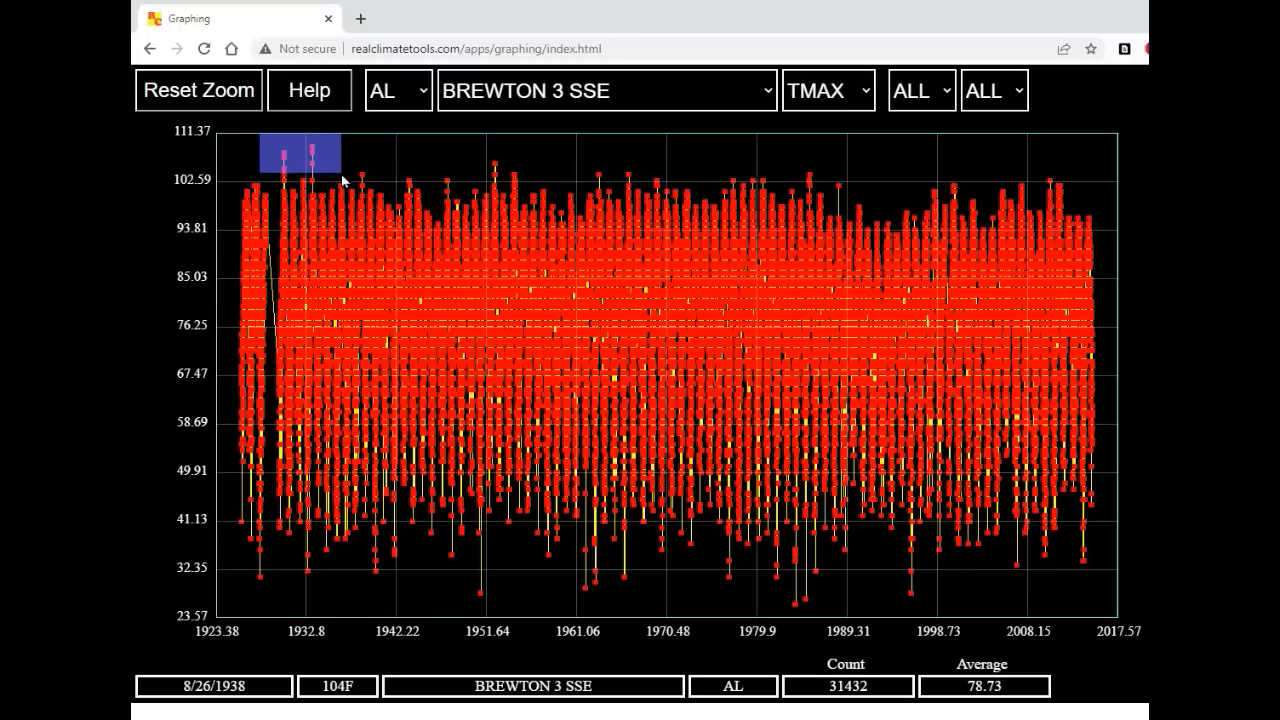
pyautogui.moveTo(260, 136); pyautogui.dragTo(340, 176)
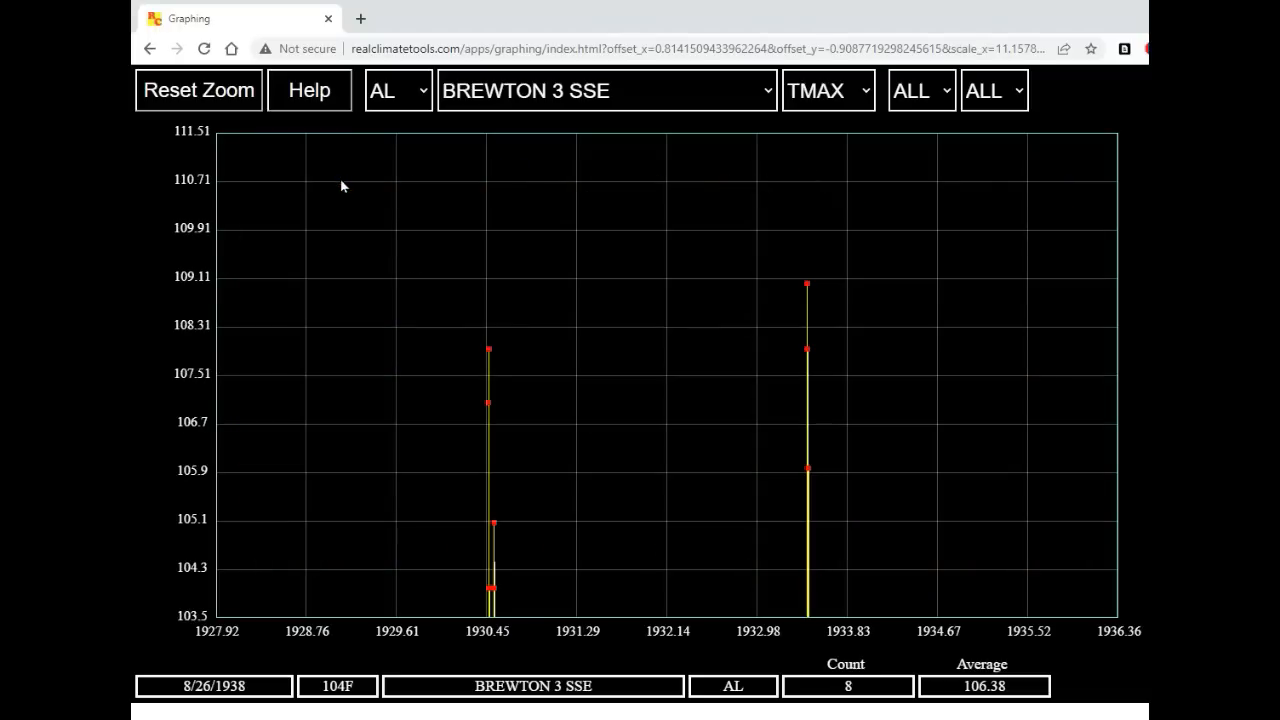
pyautogui.moveTo(410, 264)
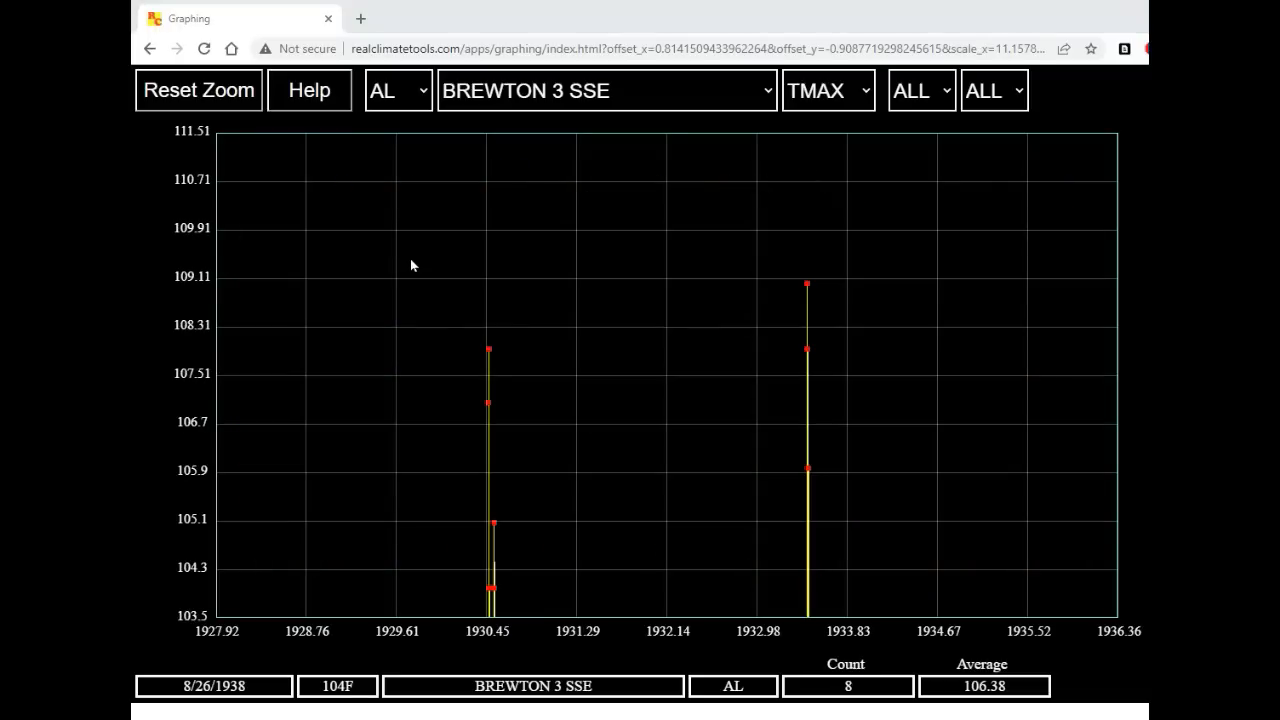
pyautogui.moveTo(408, 338)
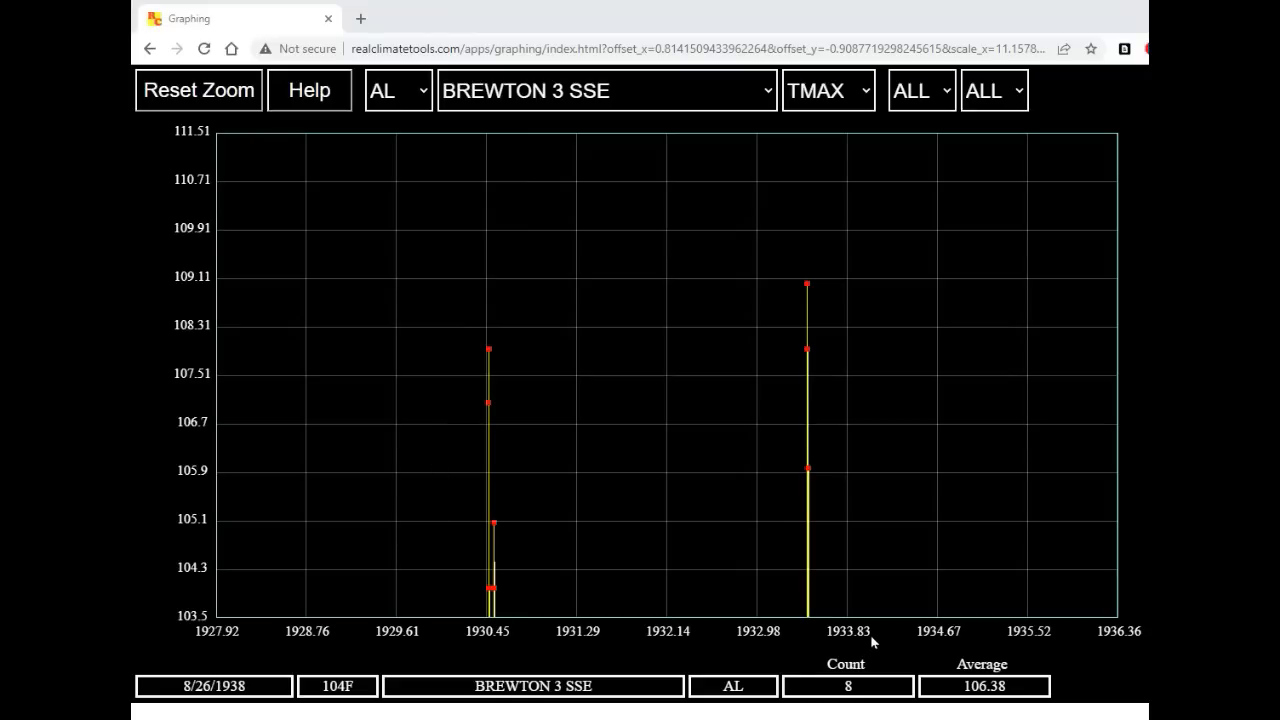
pyautogui.moveTo(488, 352)
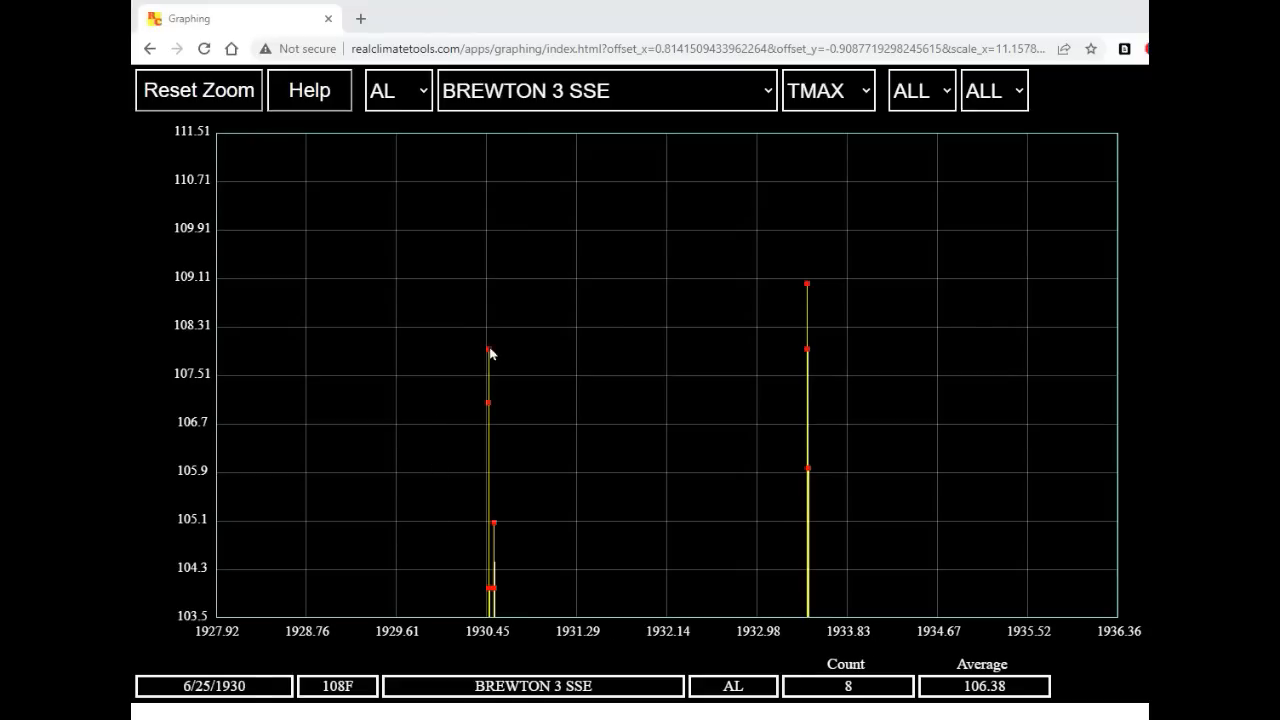
pyautogui.moveTo(488, 350)
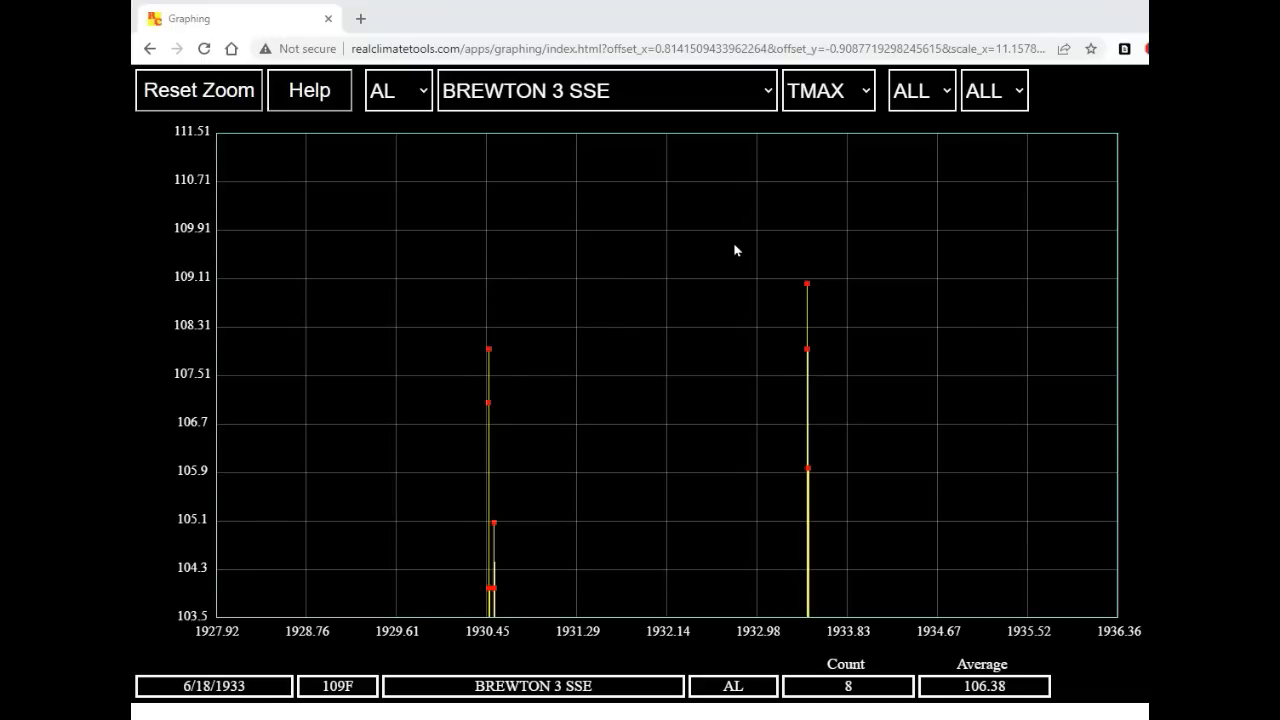
pyautogui.moveTo(736, 244); pyautogui.dragTo(850, 536)
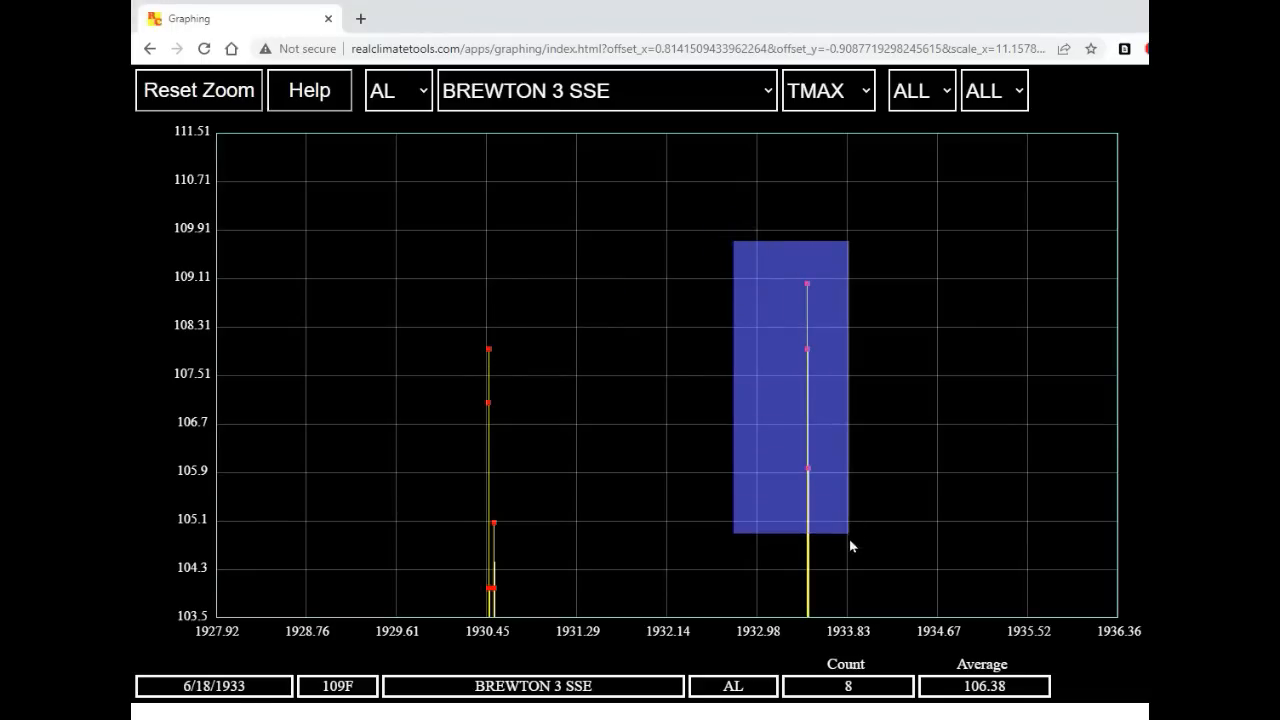
# Drag-zoom into the mid-1933 cluster of five highs including 109°F on 6/18/1933.
pyautogui.moveTo(736, 240); pyautogui.dragTo(848, 536)
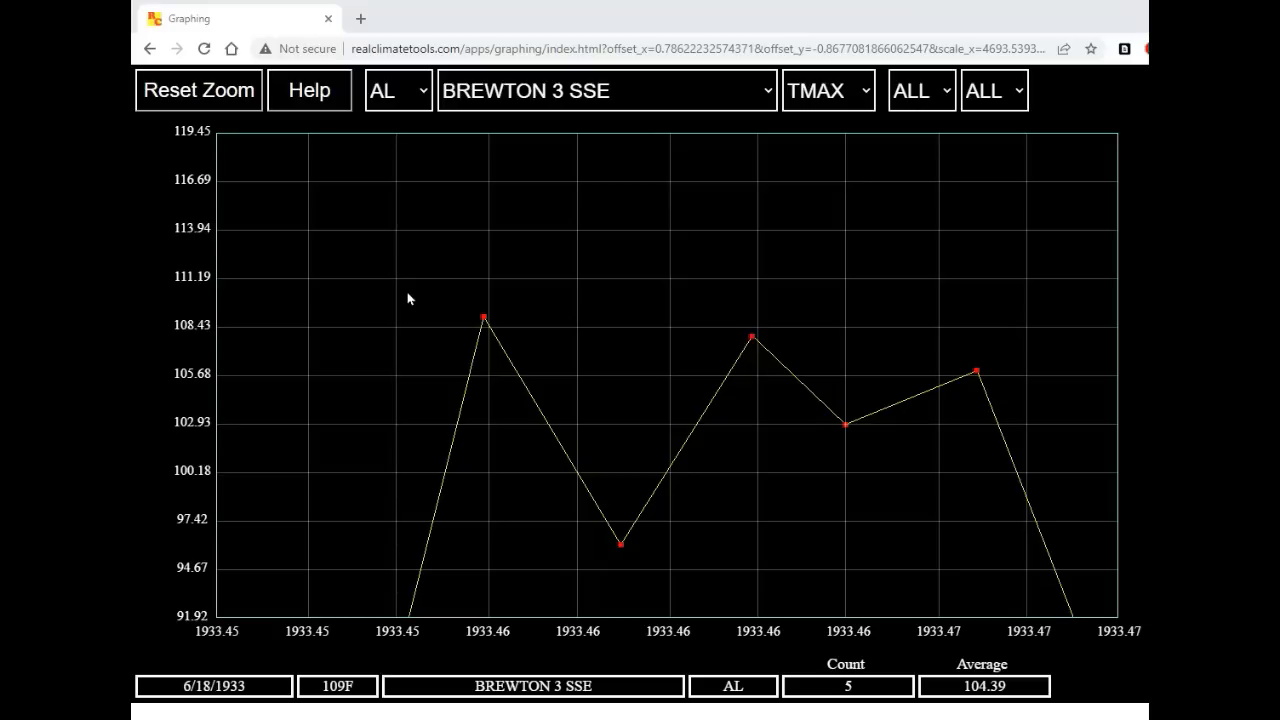
pyautogui.moveTo(484, 320)
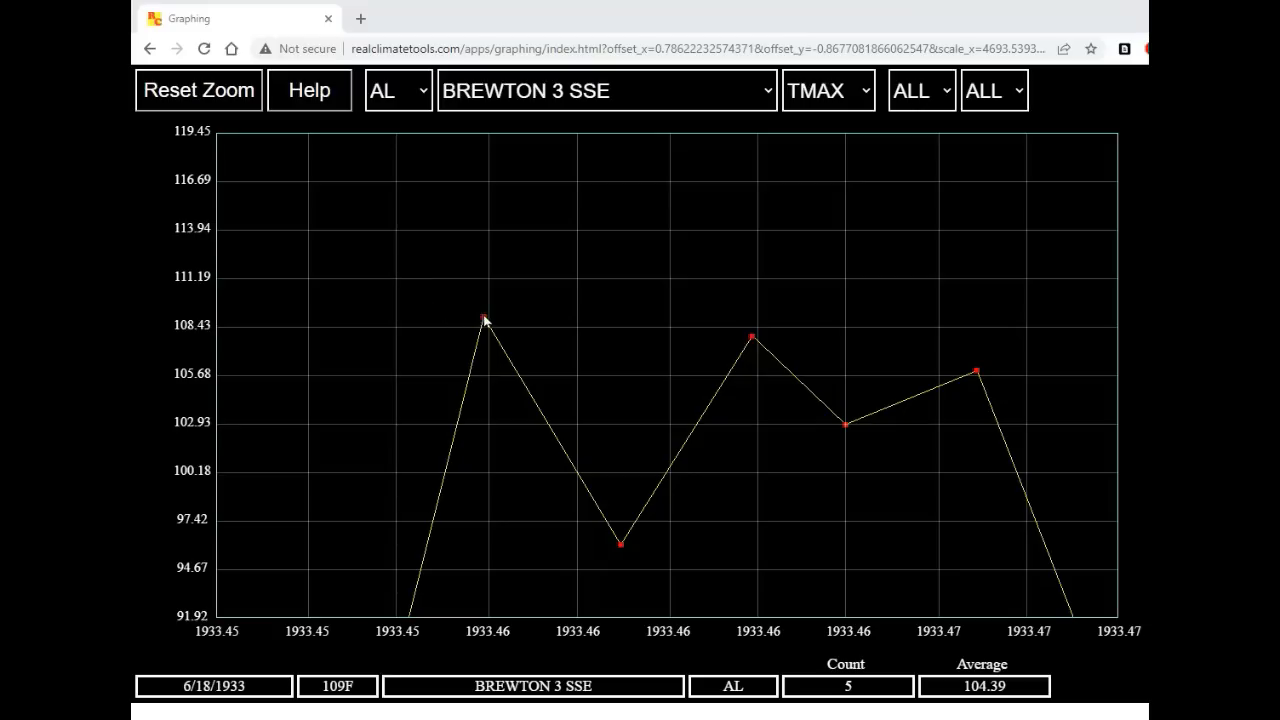
pyautogui.moveTo(750, 338)
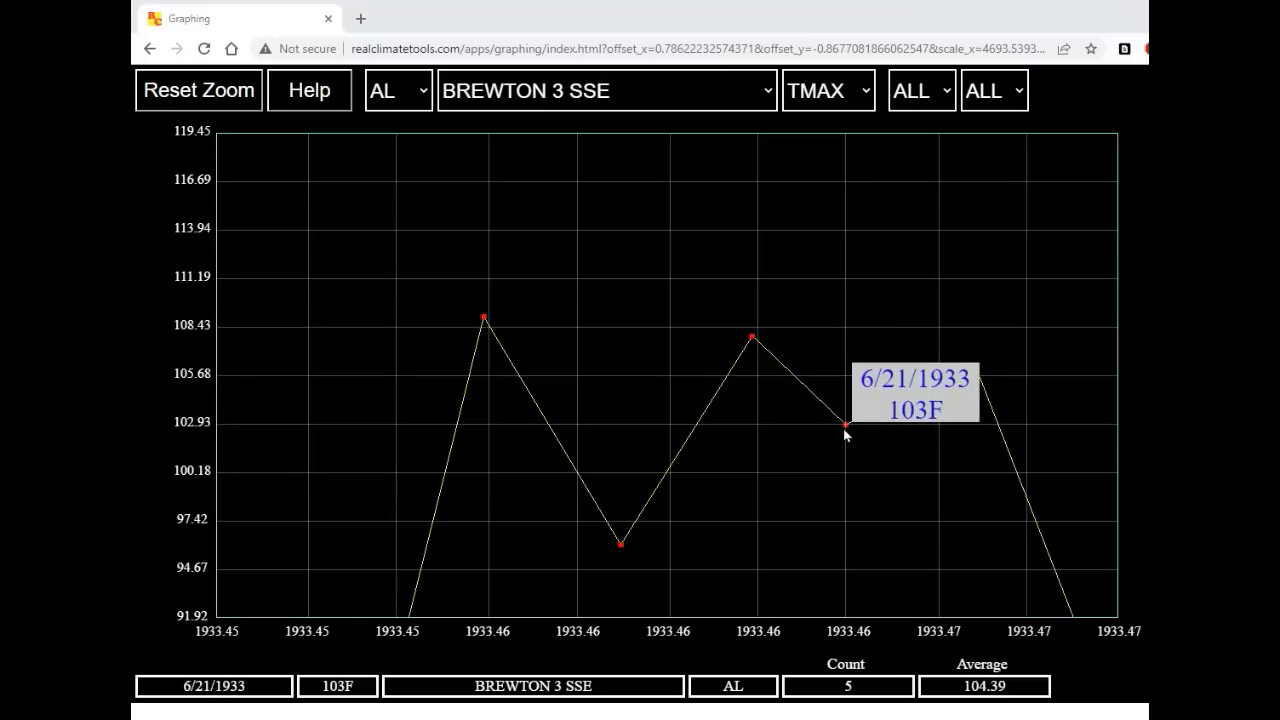
pyautogui.moveTo(976, 372)
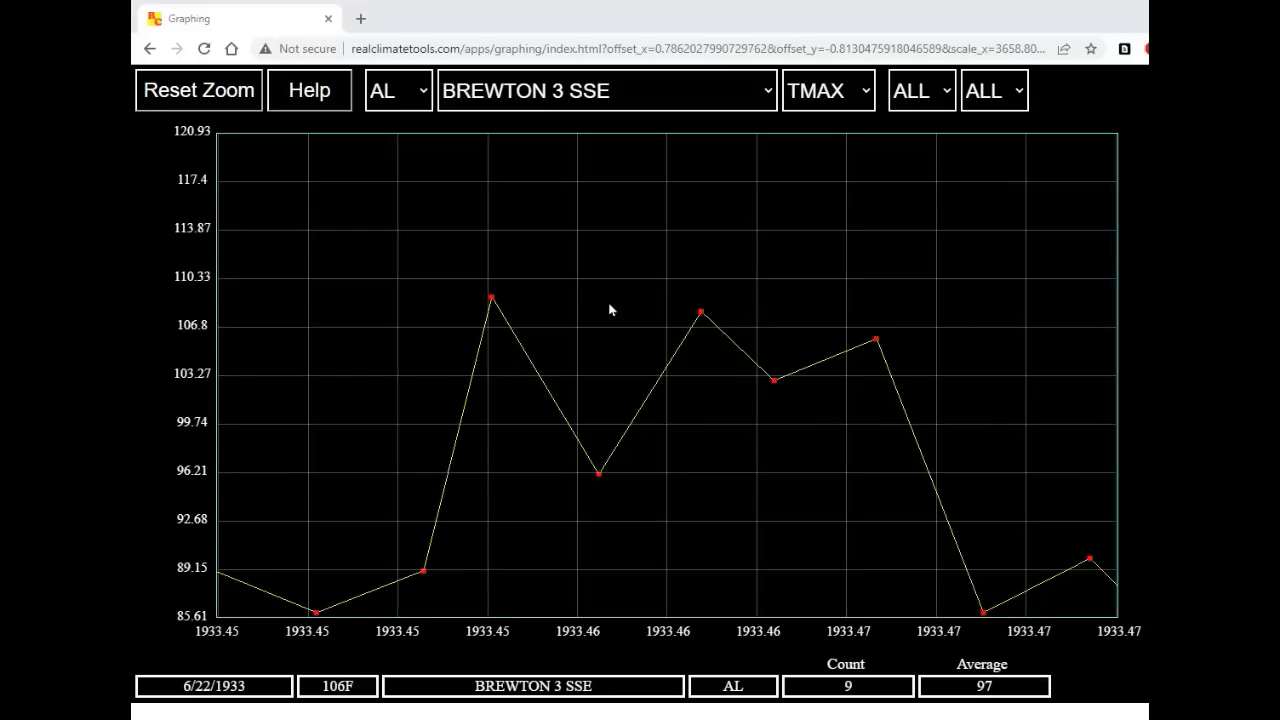
pyautogui.moveTo(604, 306)
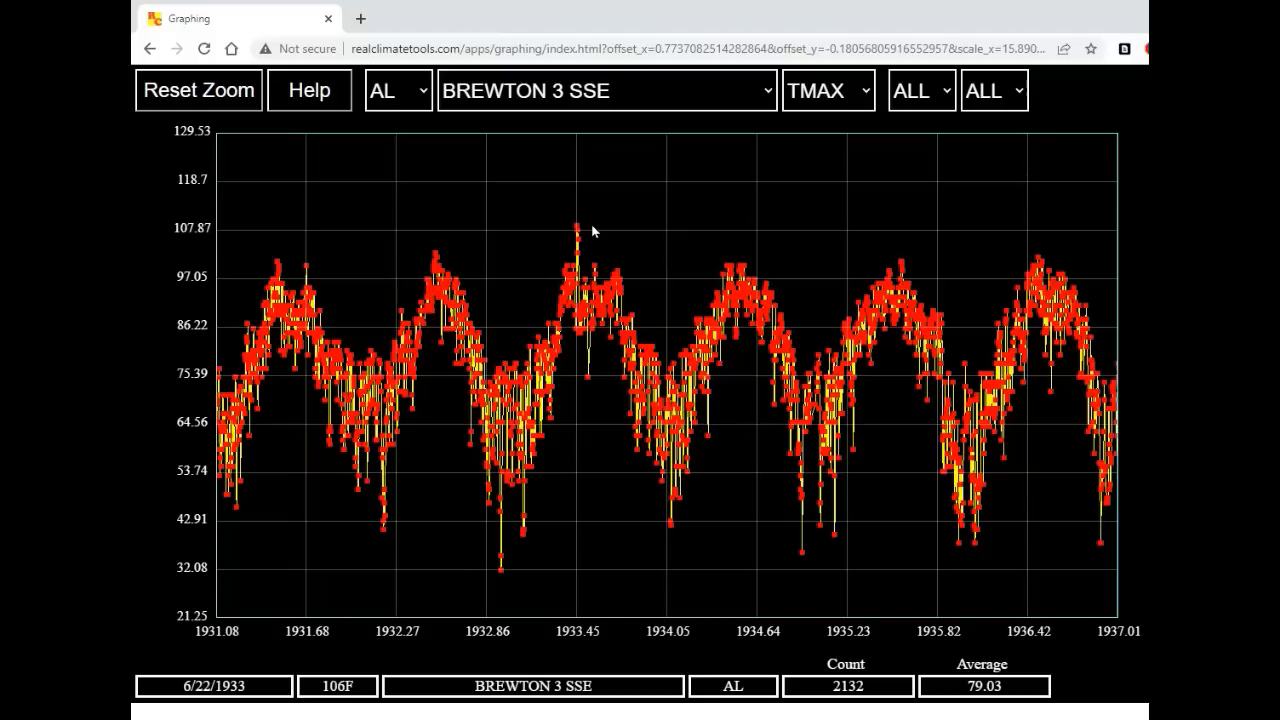
pyautogui.moveTo(588, 260)
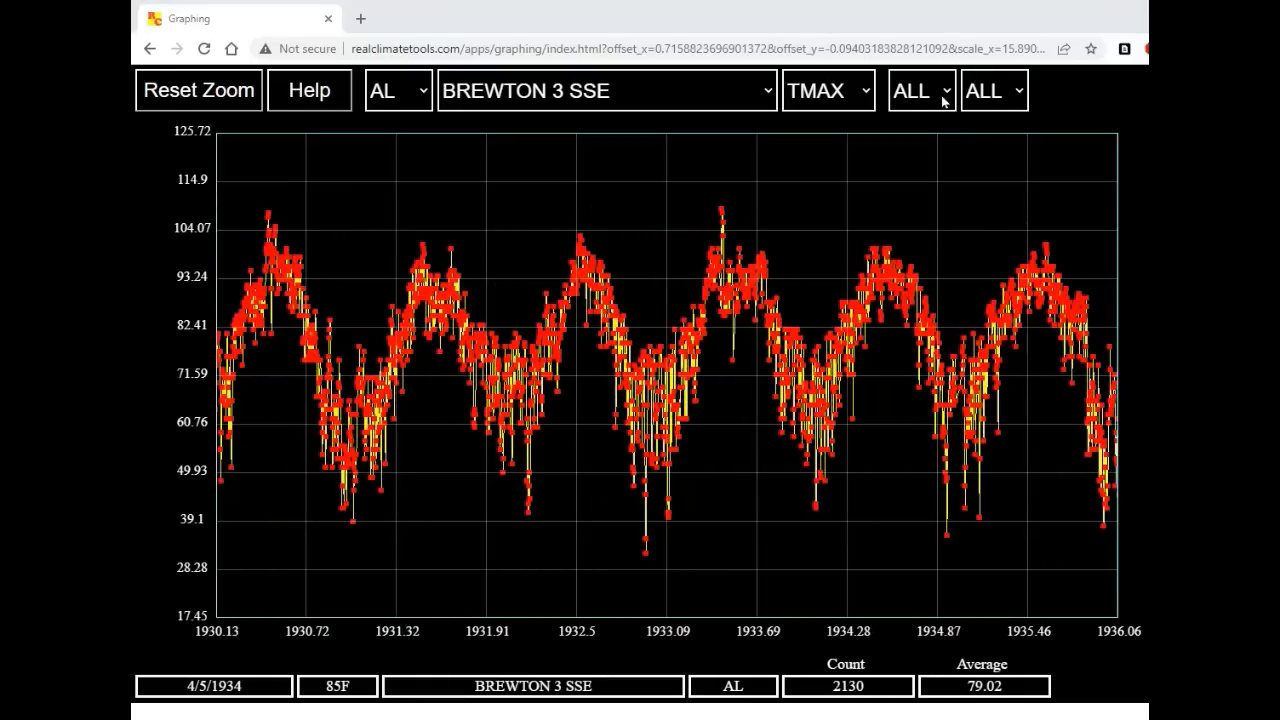
# Limit the graph to June readings and zoom in on June 1933.
pyautogui.click(912, 90)
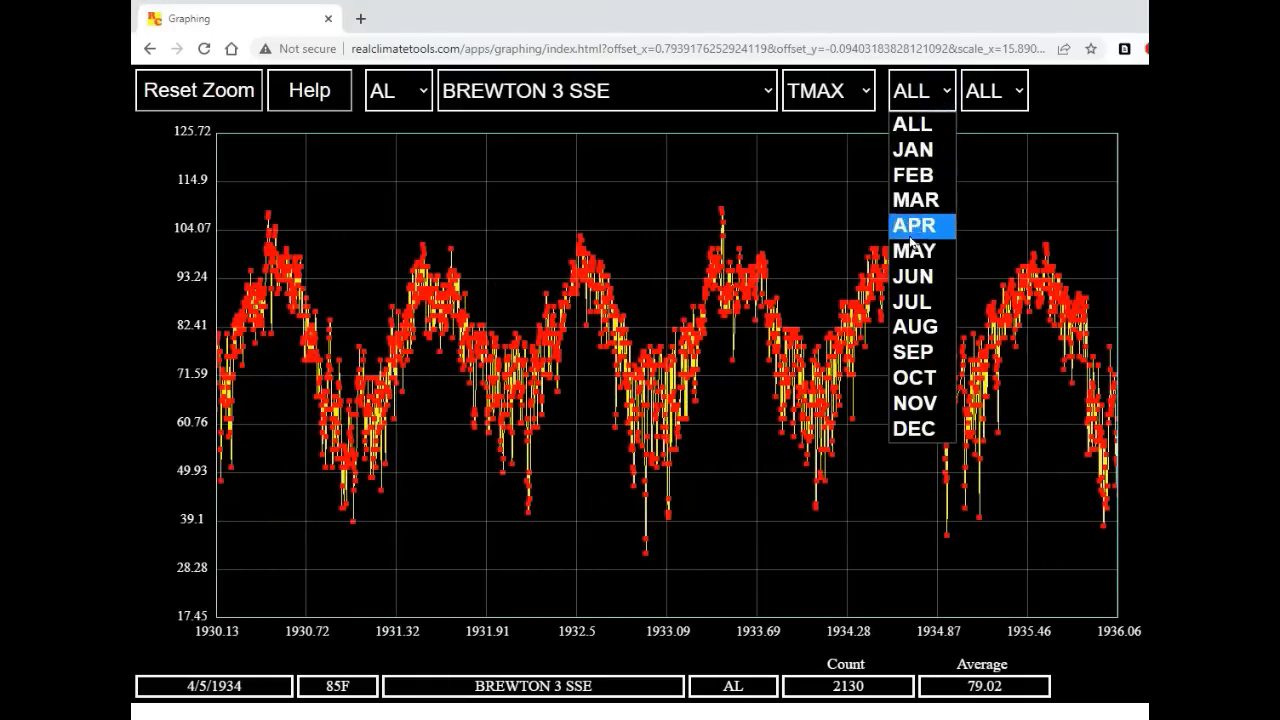
pyautogui.click(912, 276)
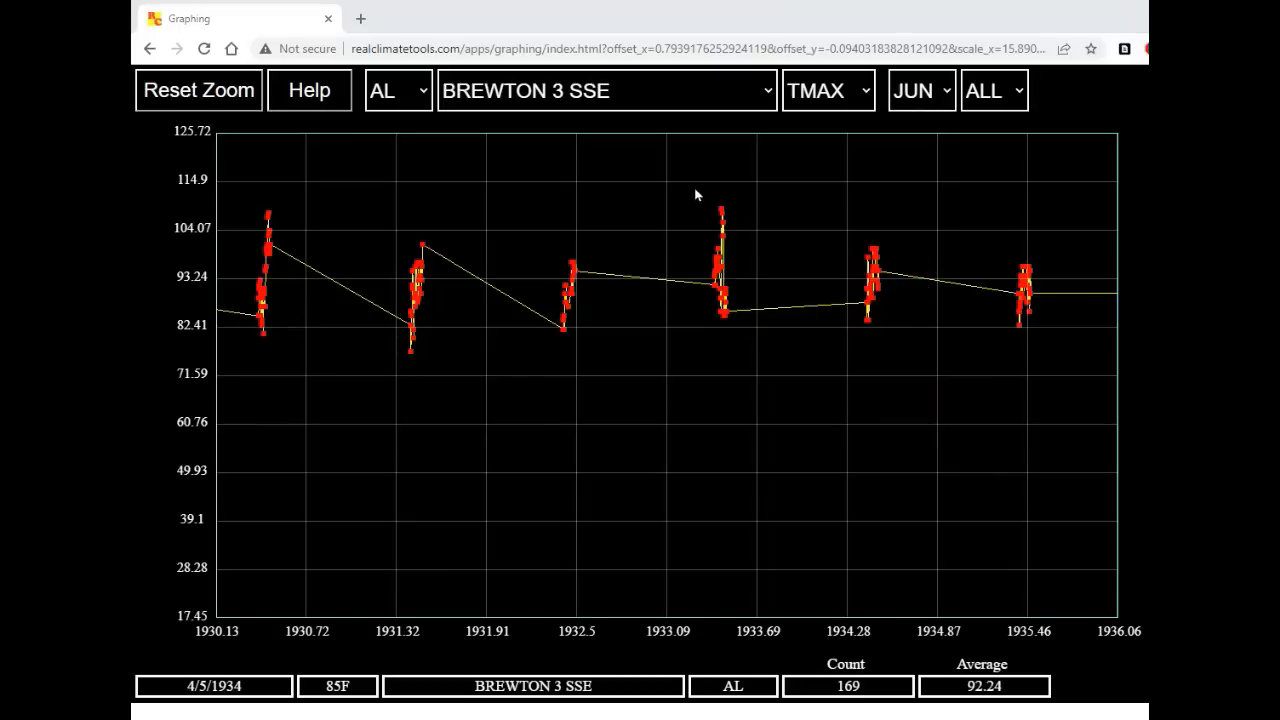
pyautogui.moveTo(724, 184); pyautogui.dragTo(724, 350)
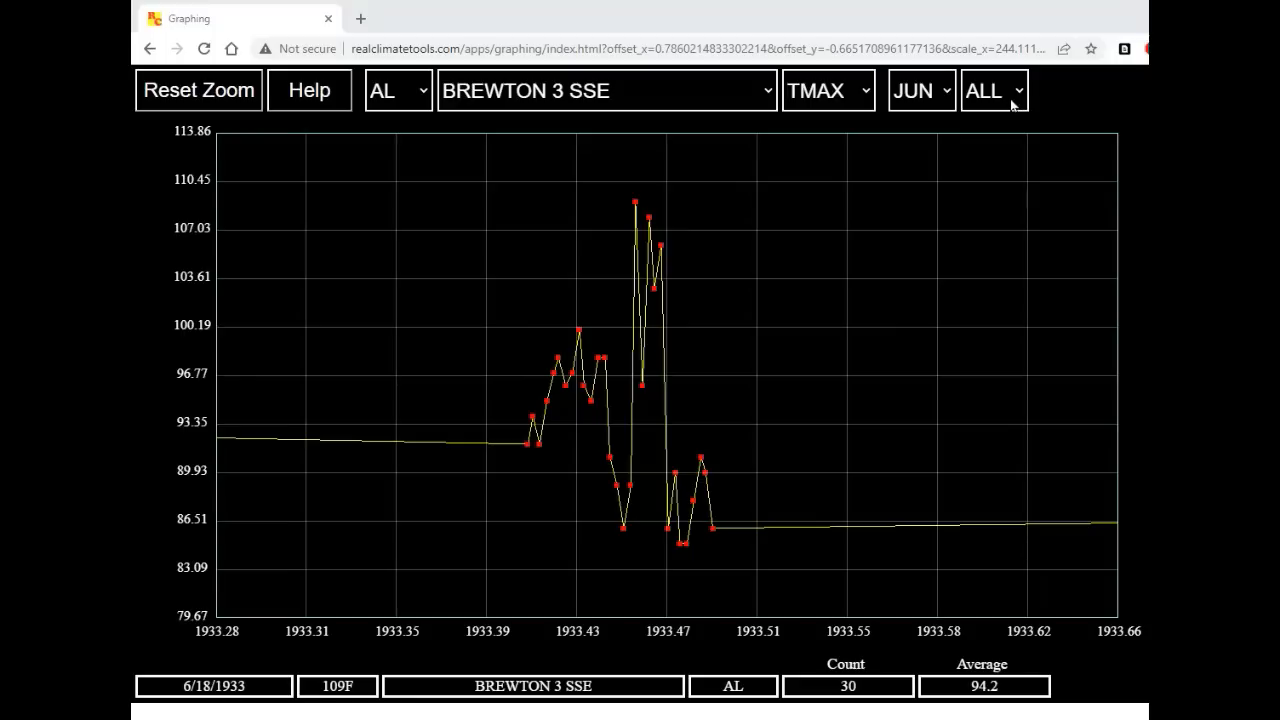
# Limit the graph to the 18th, leaving the single 109°F reading of 6/18/1933.
pyautogui.click(990, 92)
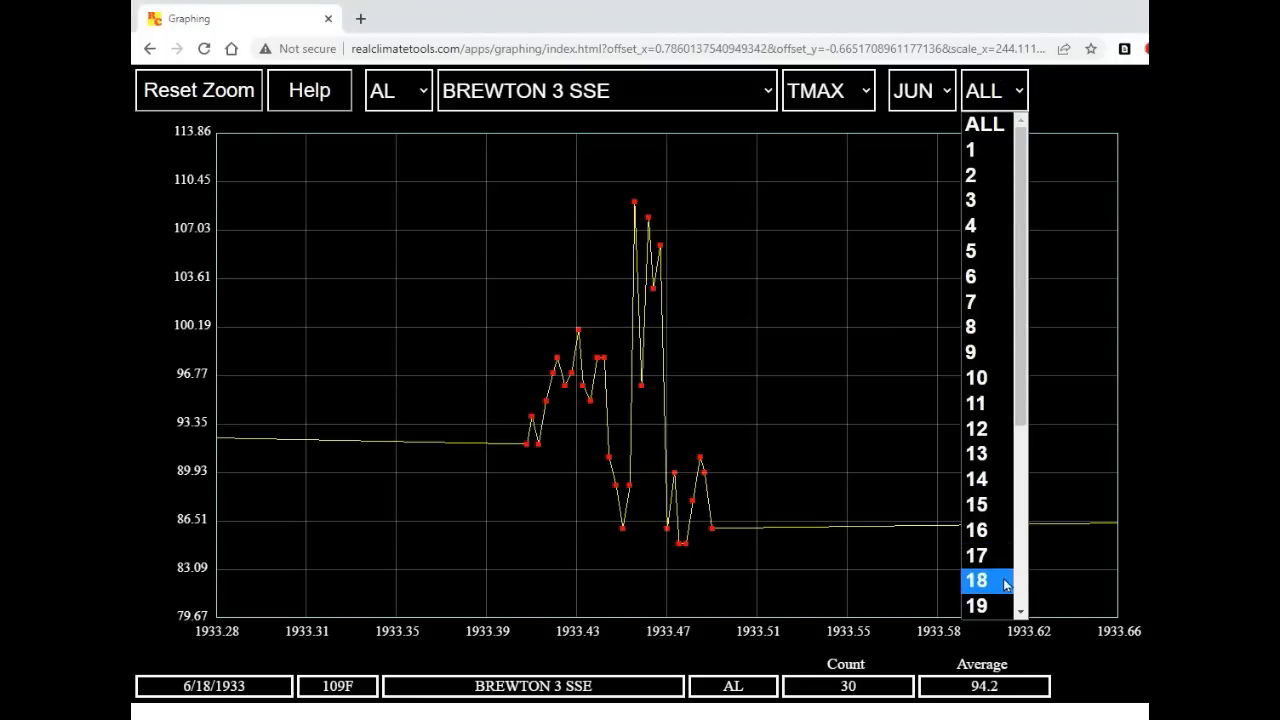
pyautogui.click(976, 580)
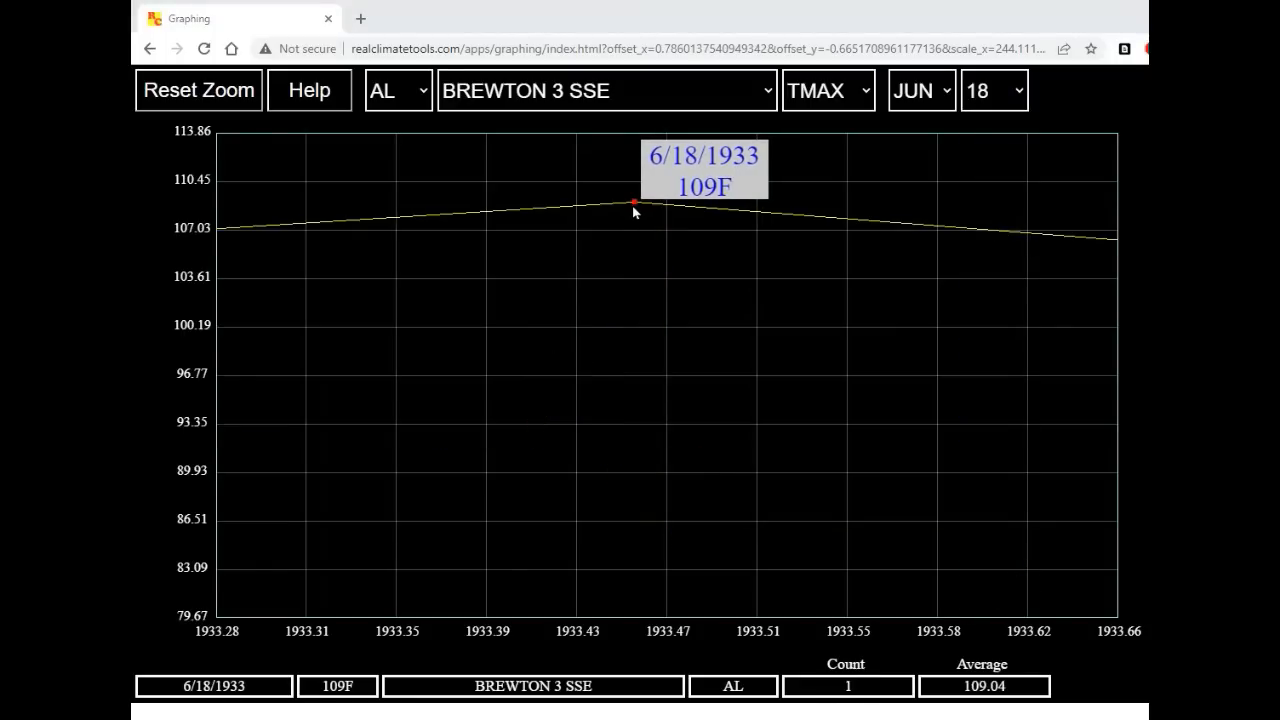
pyautogui.moveTo(460, 280)
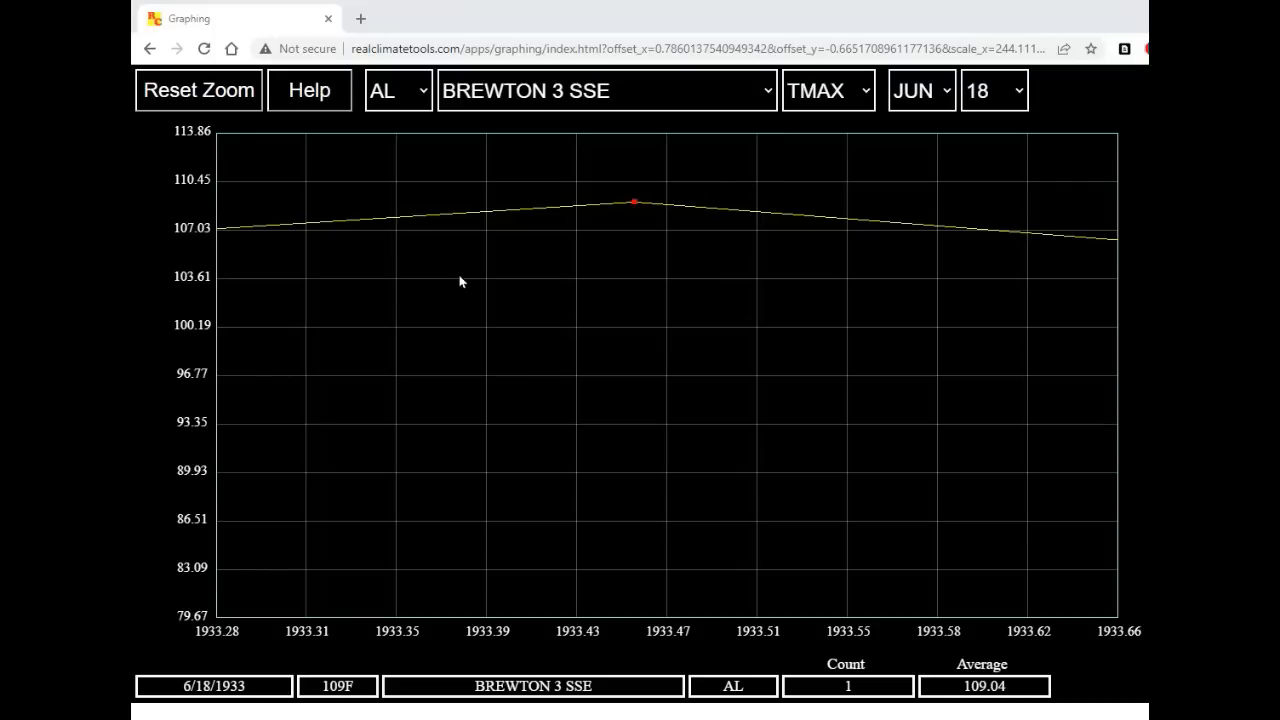
pyautogui.moveTo(408, 260)
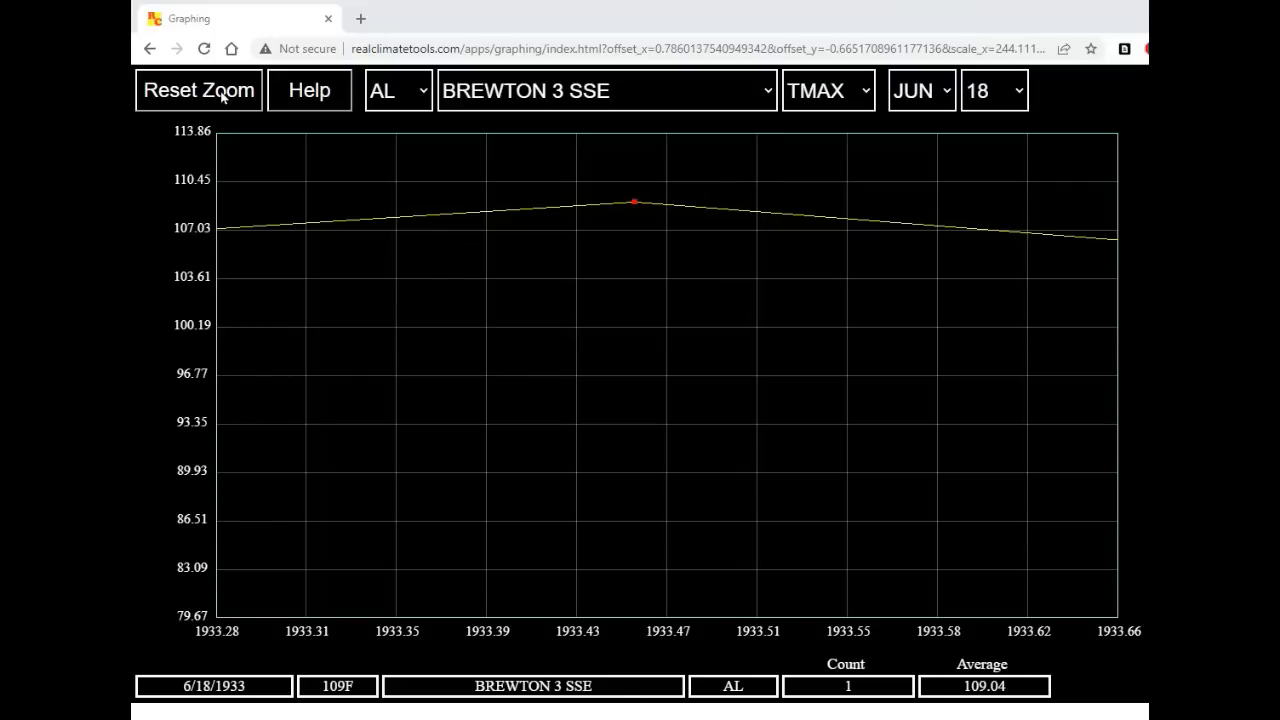
# Reset the zoom to all years and zoom so the June 18 series fills the plot.
pyautogui.click(198, 90)
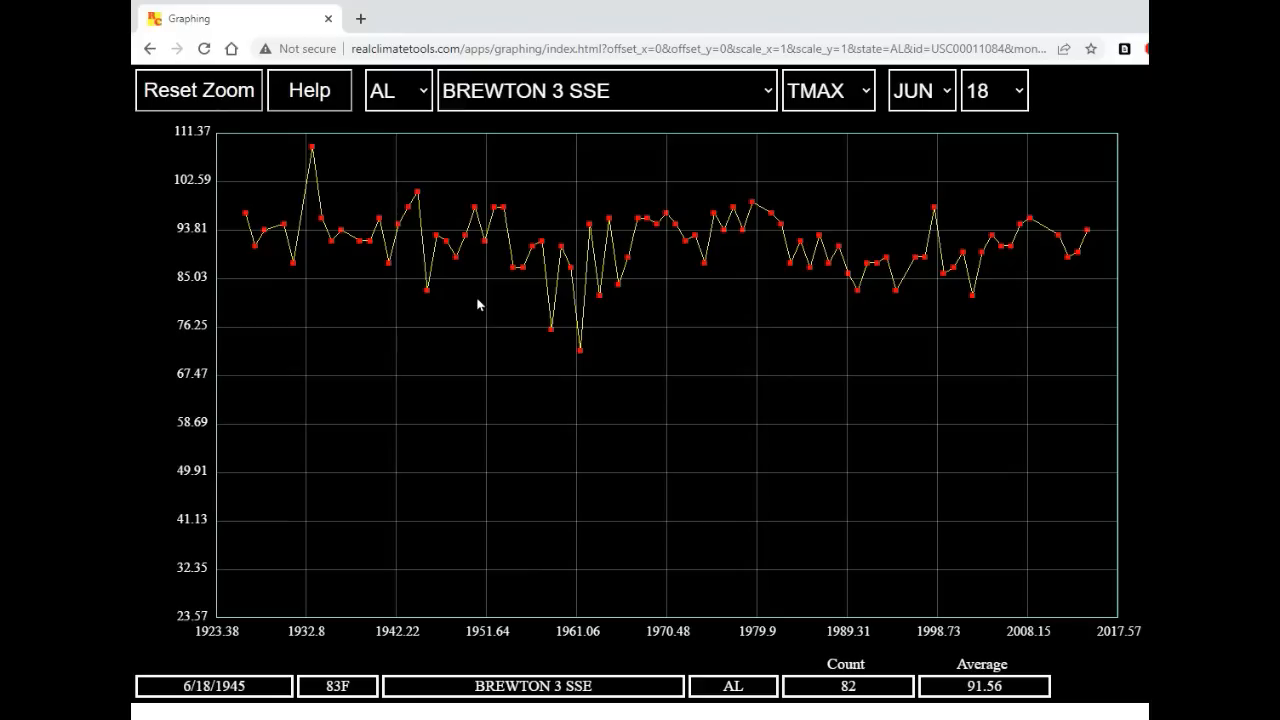
pyautogui.moveTo(230, 148)
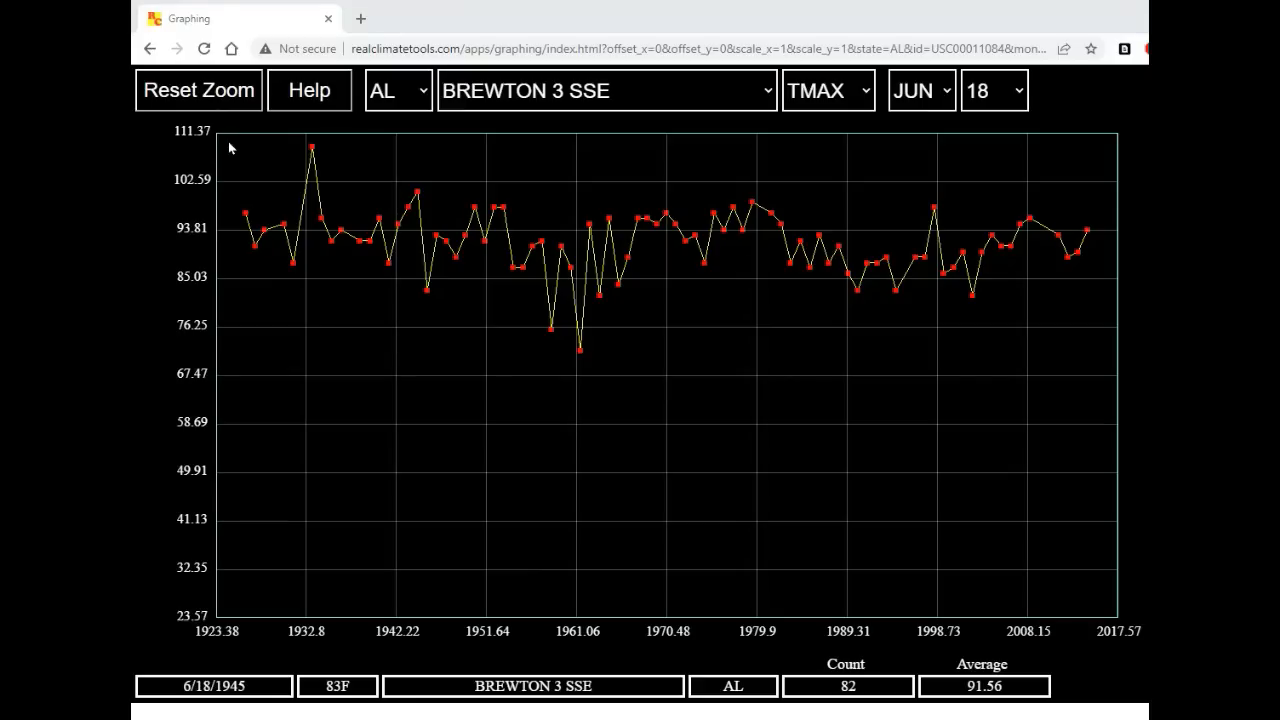
pyautogui.moveTo(224, 136); pyautogui.dragTo(724, 344)
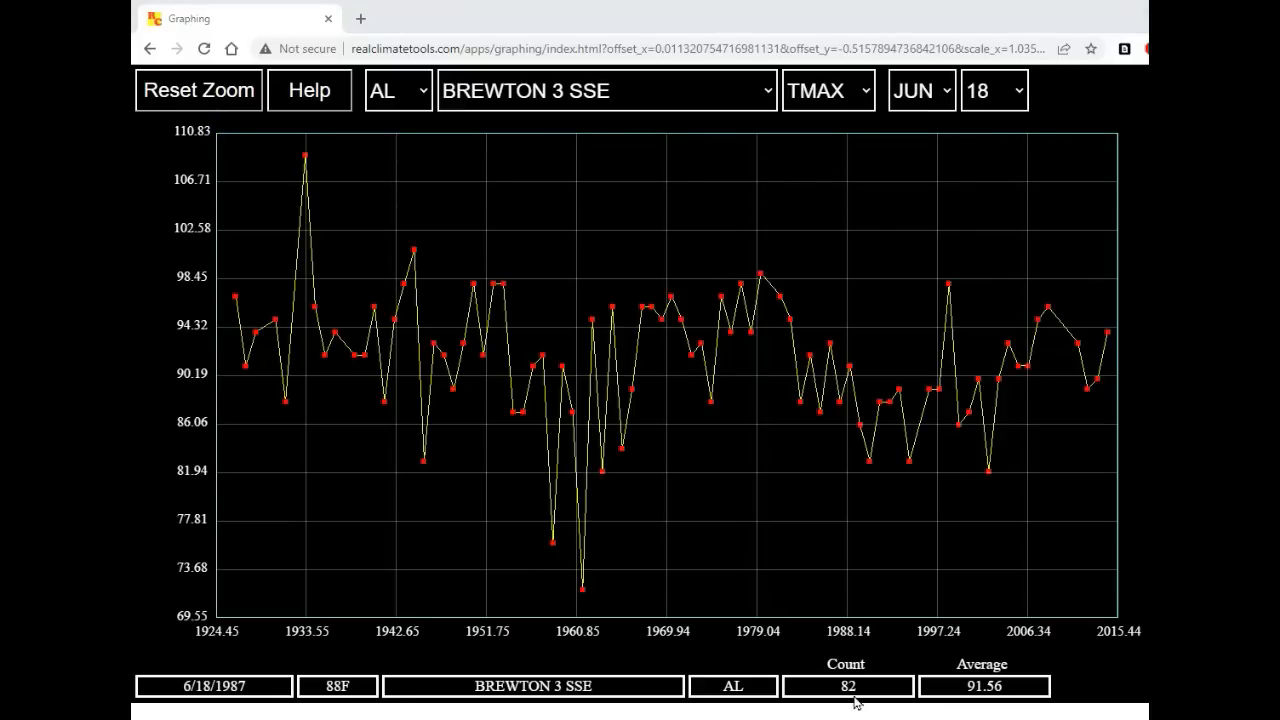
pyautogui.moveTo(876, 690)
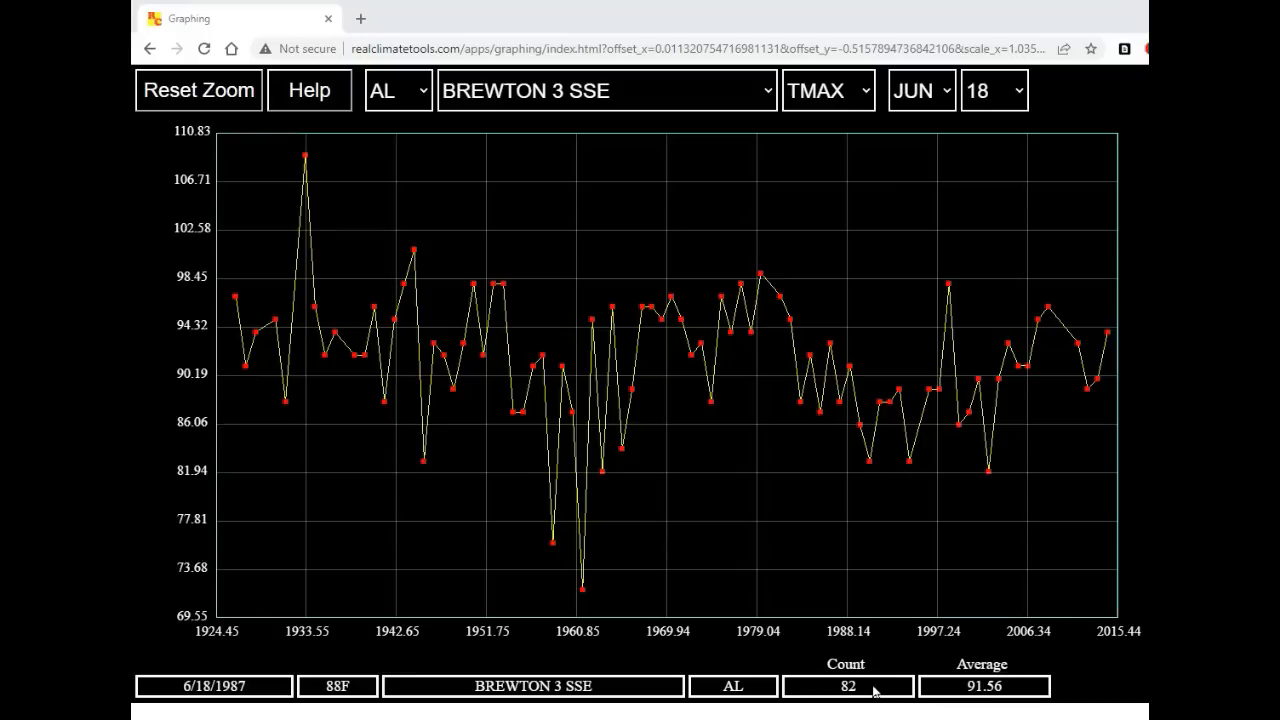
pyautogui.moveTo(1022, 692)
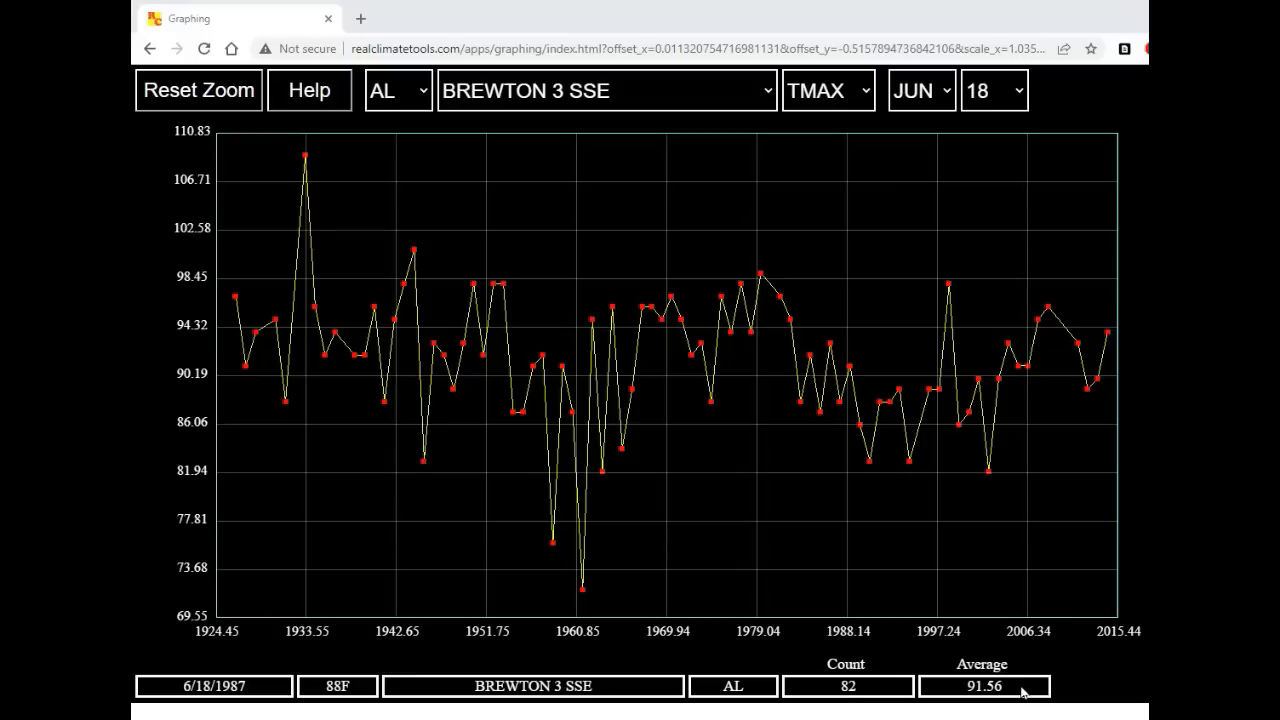
pyautogui.moveTo(816, 138)
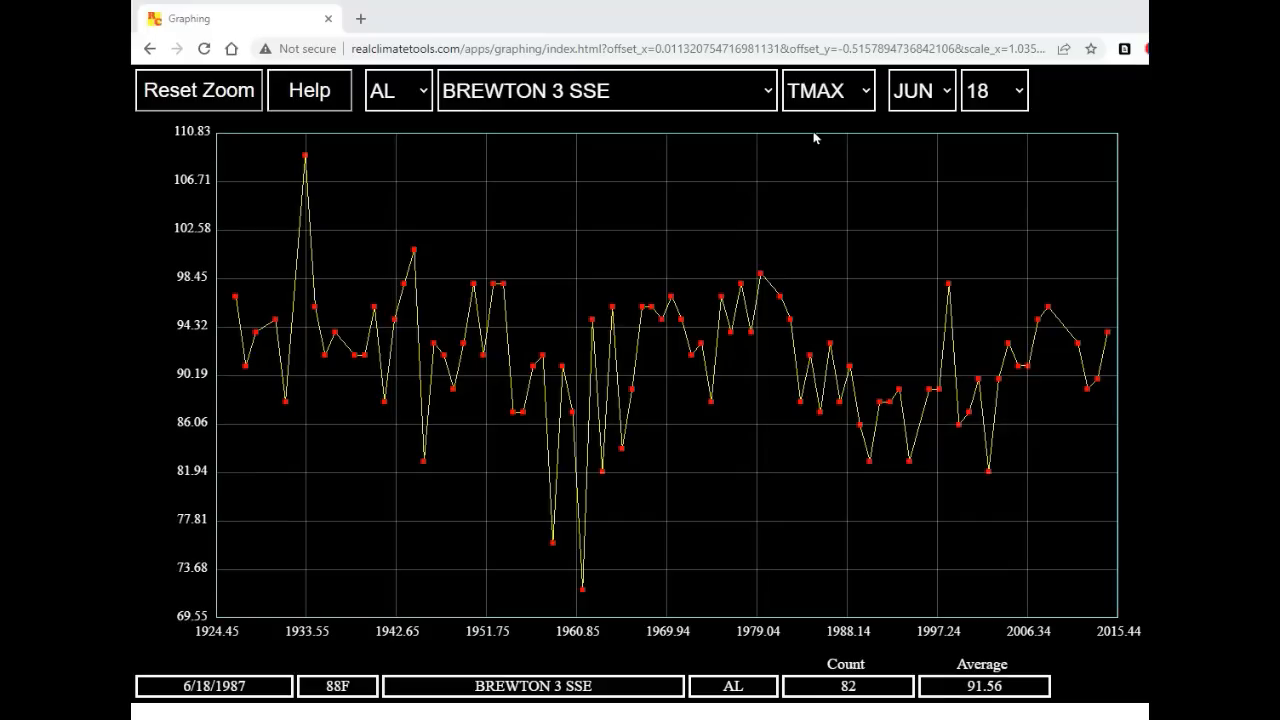
pyautogui.moveTo(824, 124)
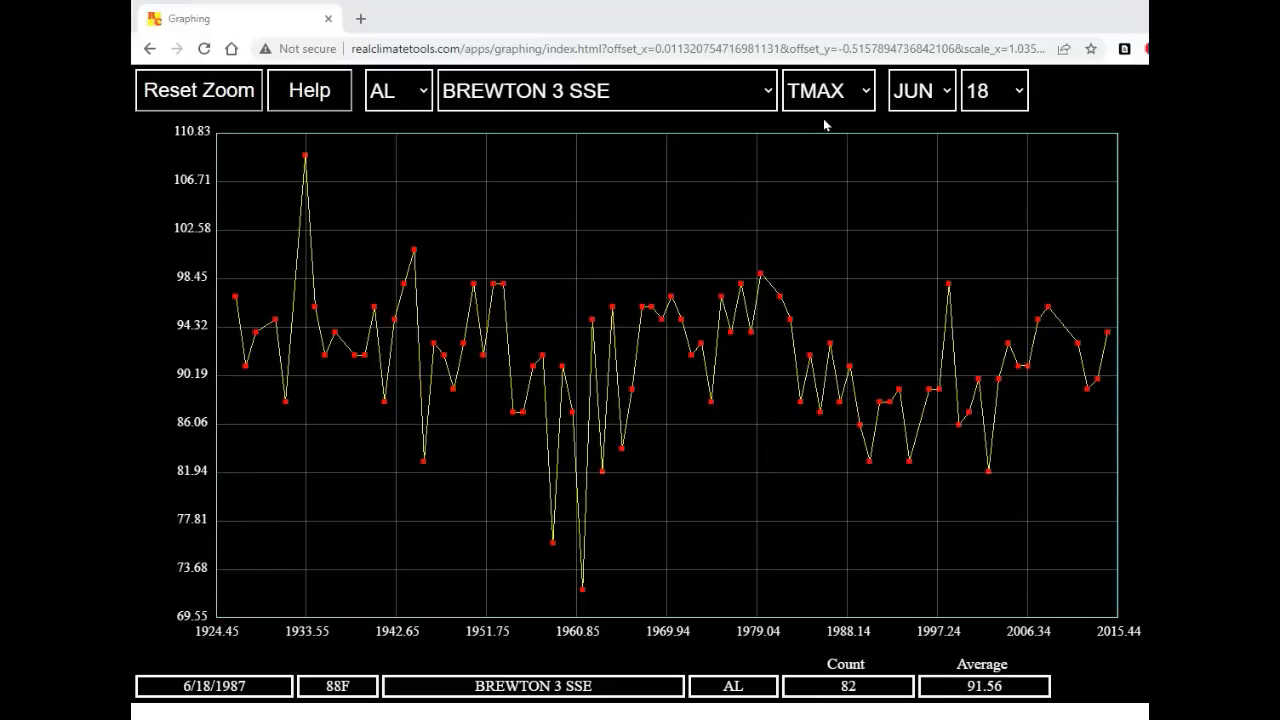
# Switch the measured variable from TMAX to TMIN for June 18.
pyautogui.click(828, 90)
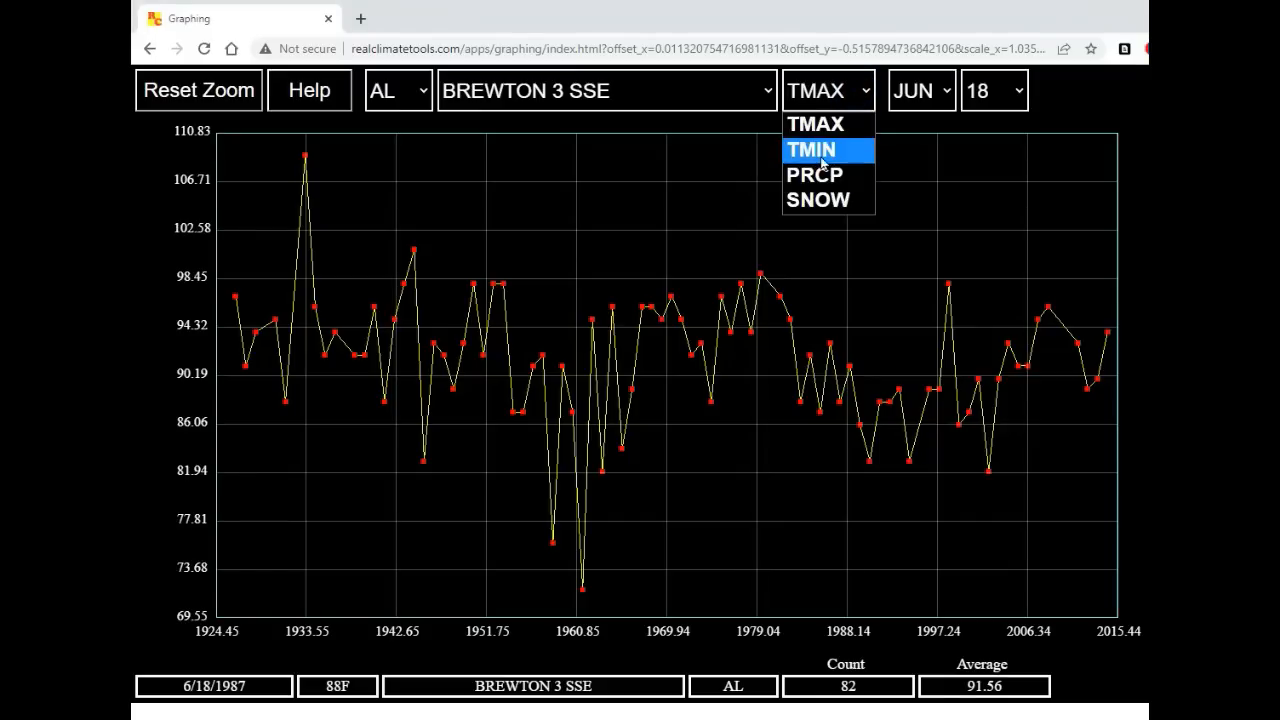
pyautogui.click(812, 148)
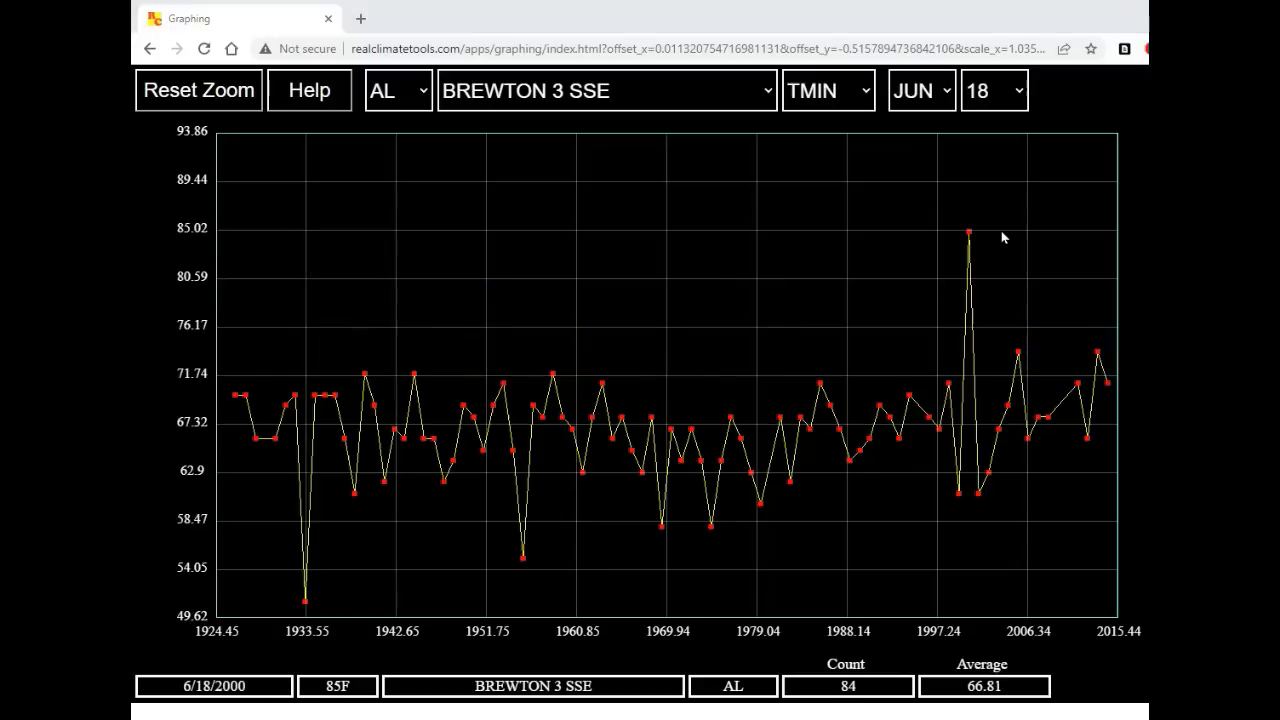
pyautogui.moveTo(968, 232)
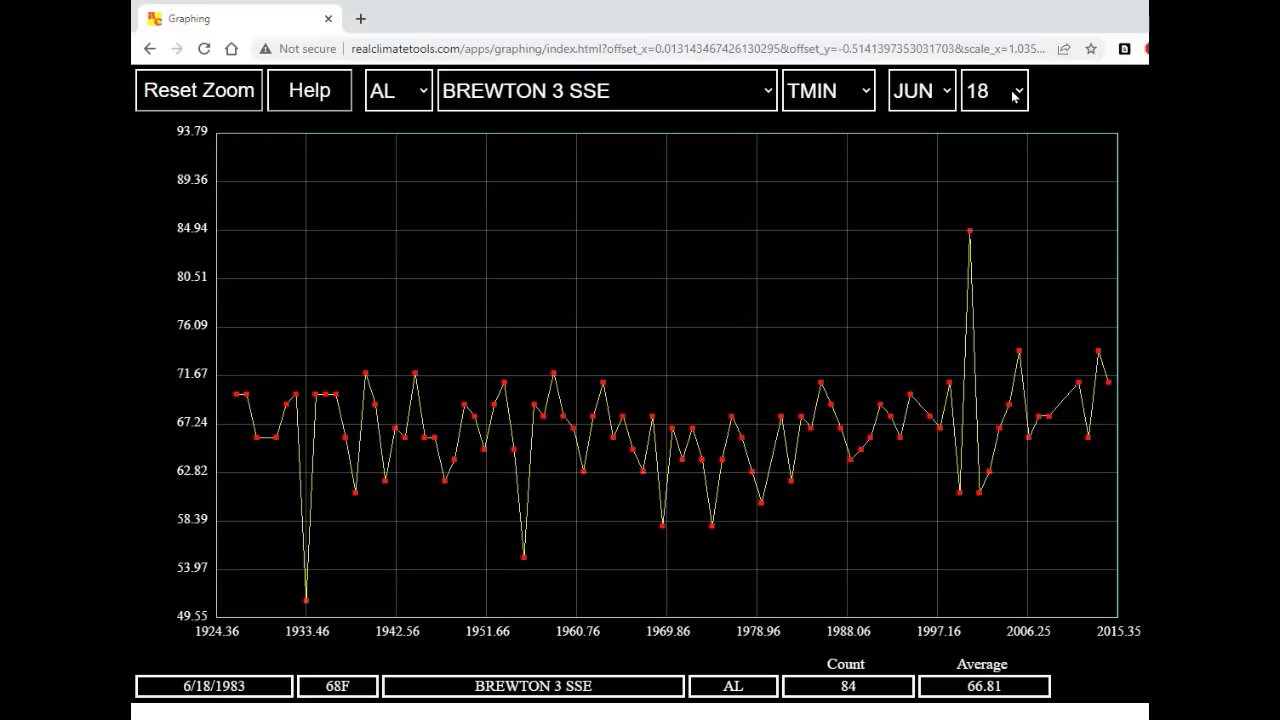
# Step the day selector through June 2, 3, 5 and 8 minimum temperatures.
pyautogui.click(994, 90)
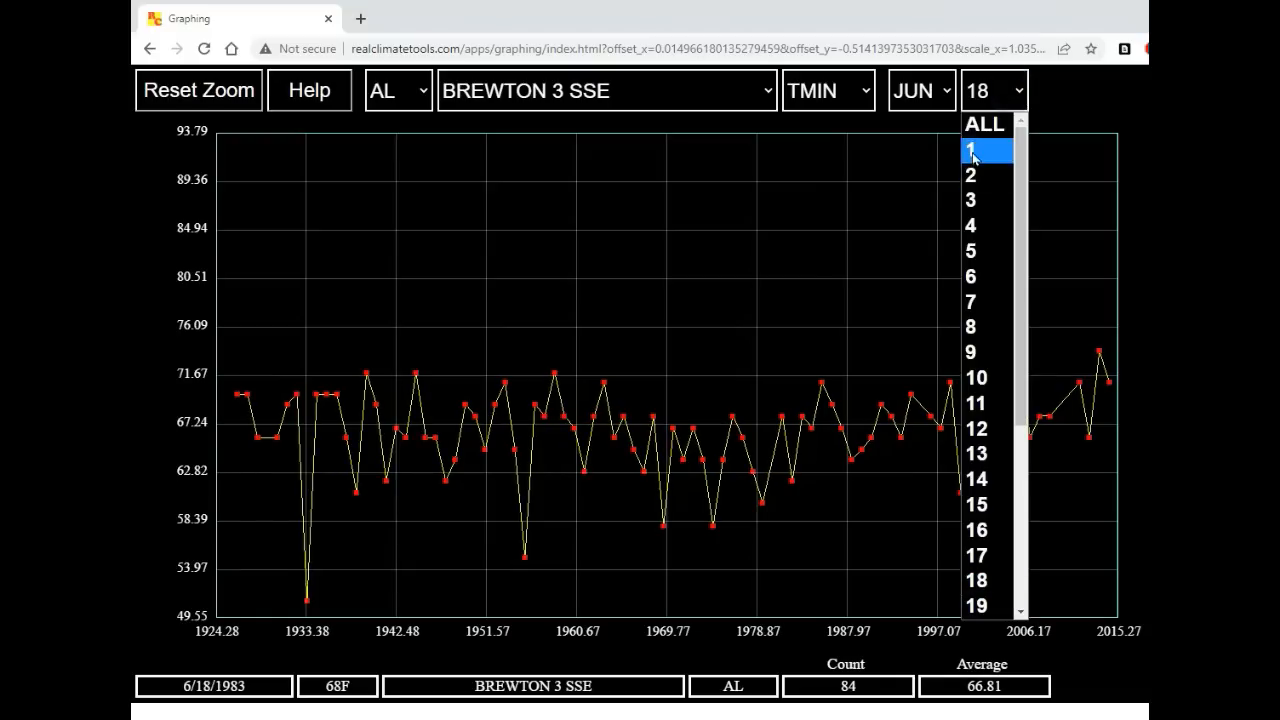
pyautogui.click(970, 176)
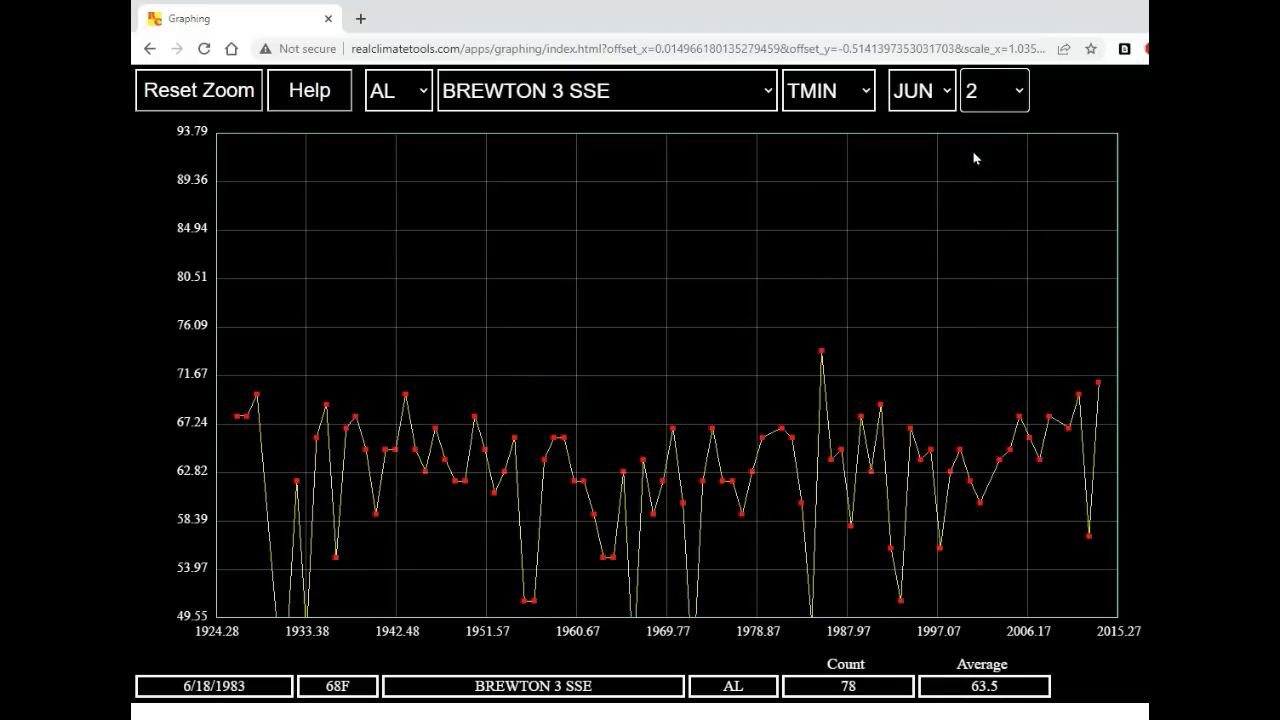
pyautogui.click(992, 90)
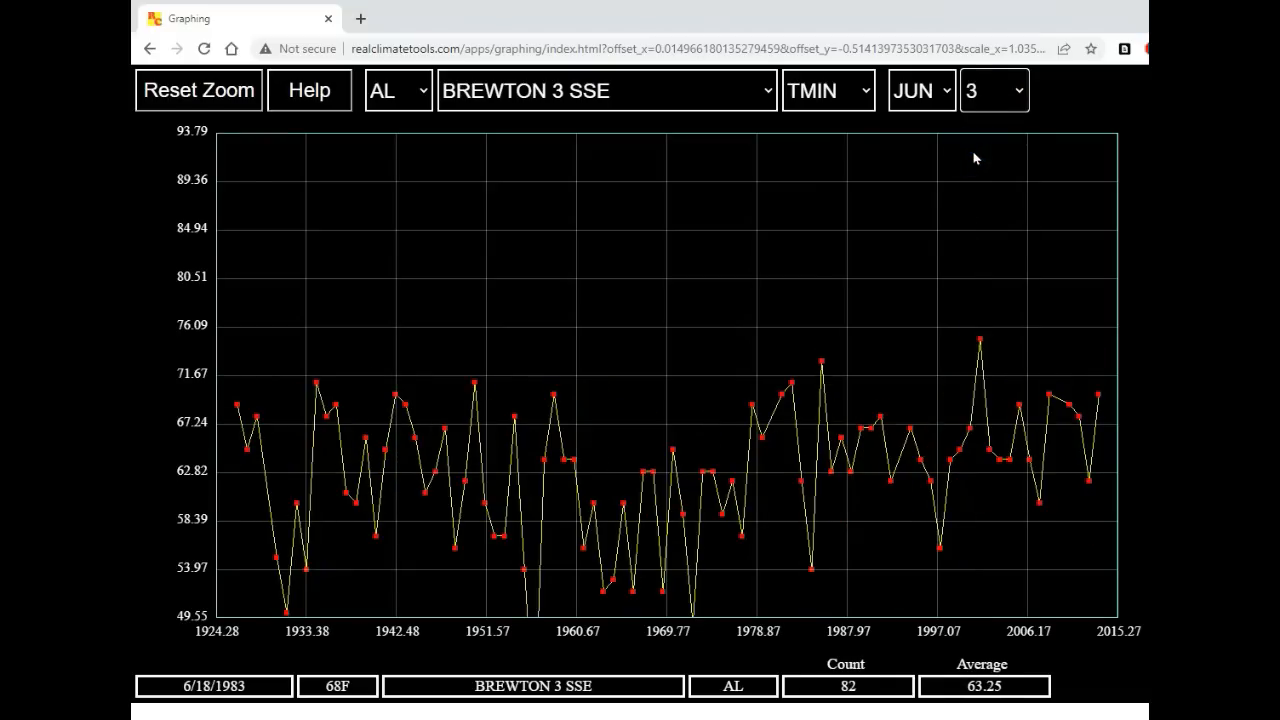
pyautogui.click(992, 90)
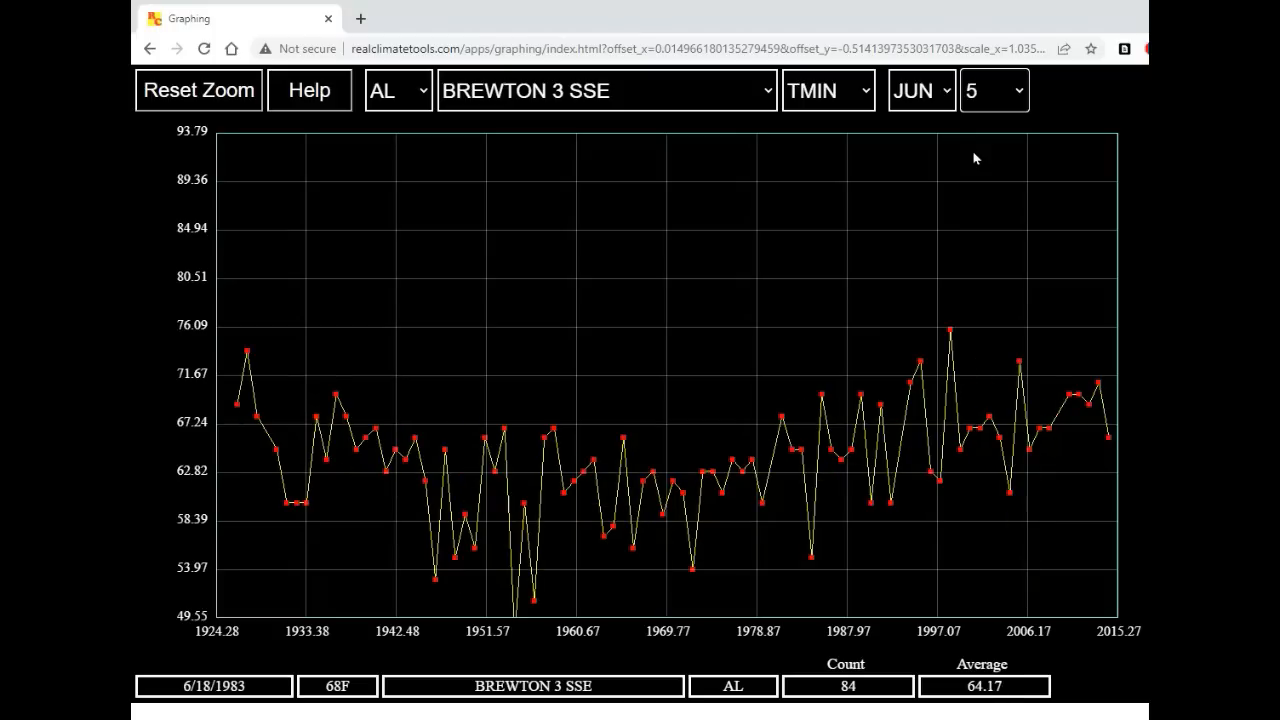
pyautogui.click(992, 90)
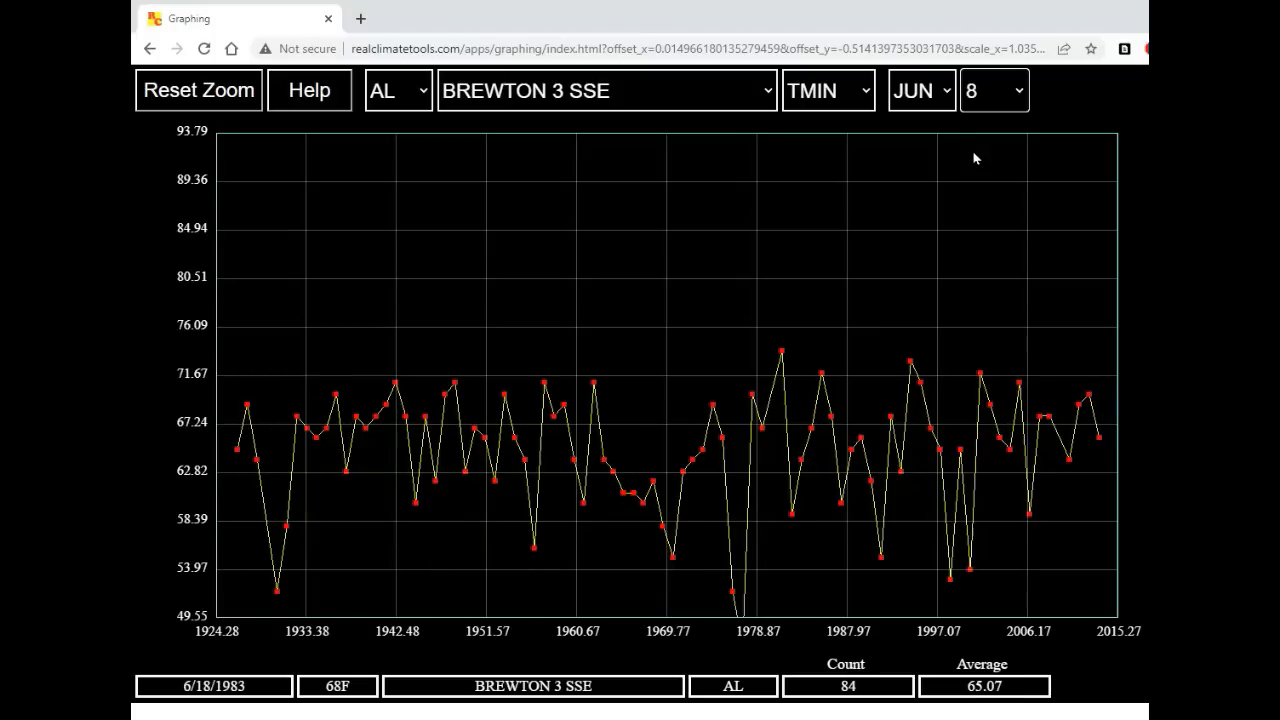
pyautogui.click(992, 90)
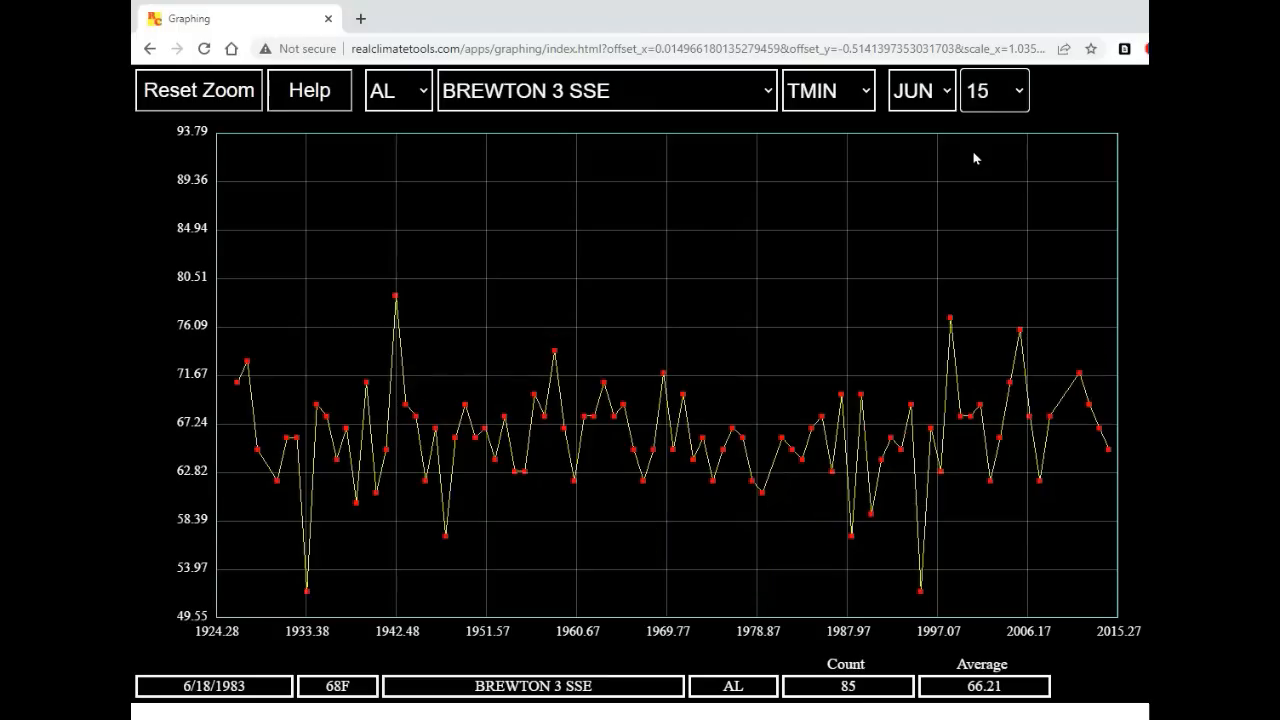
# Change the plotted data back to maximums for all months and reset the zoom to full extent.
pyautogui.click(860, 90)
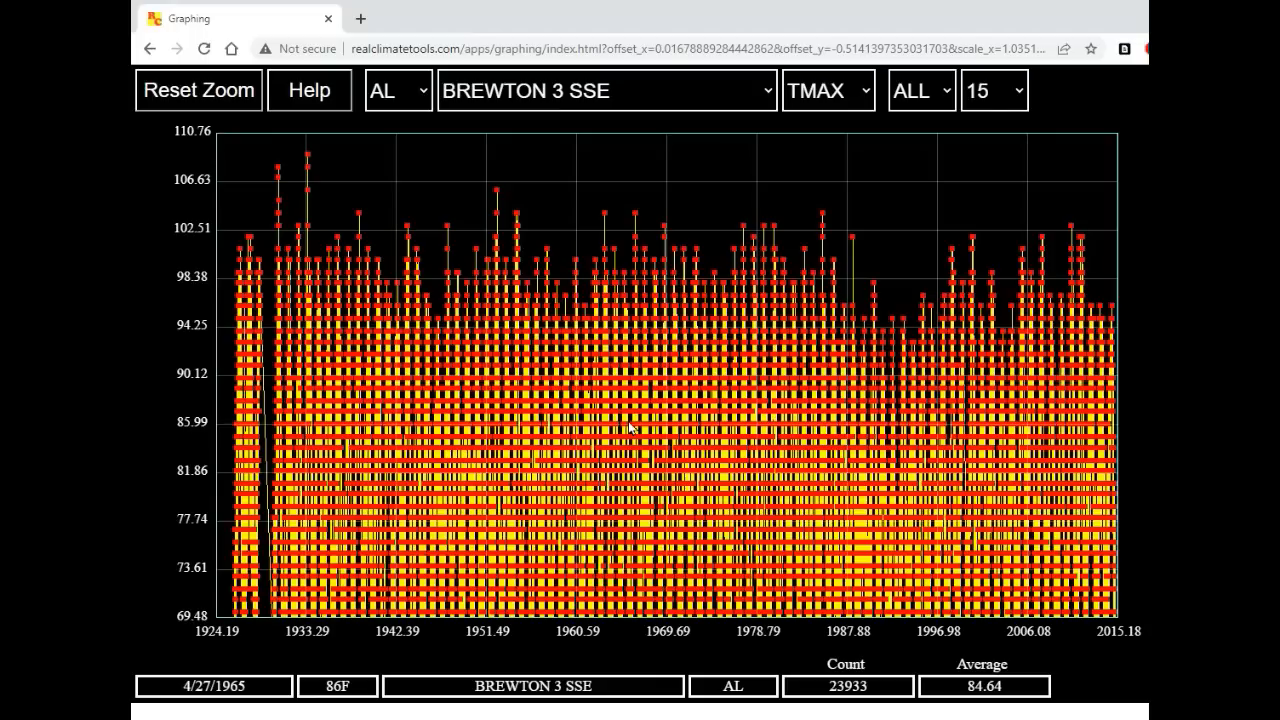
pyautogui.click(198, 90)
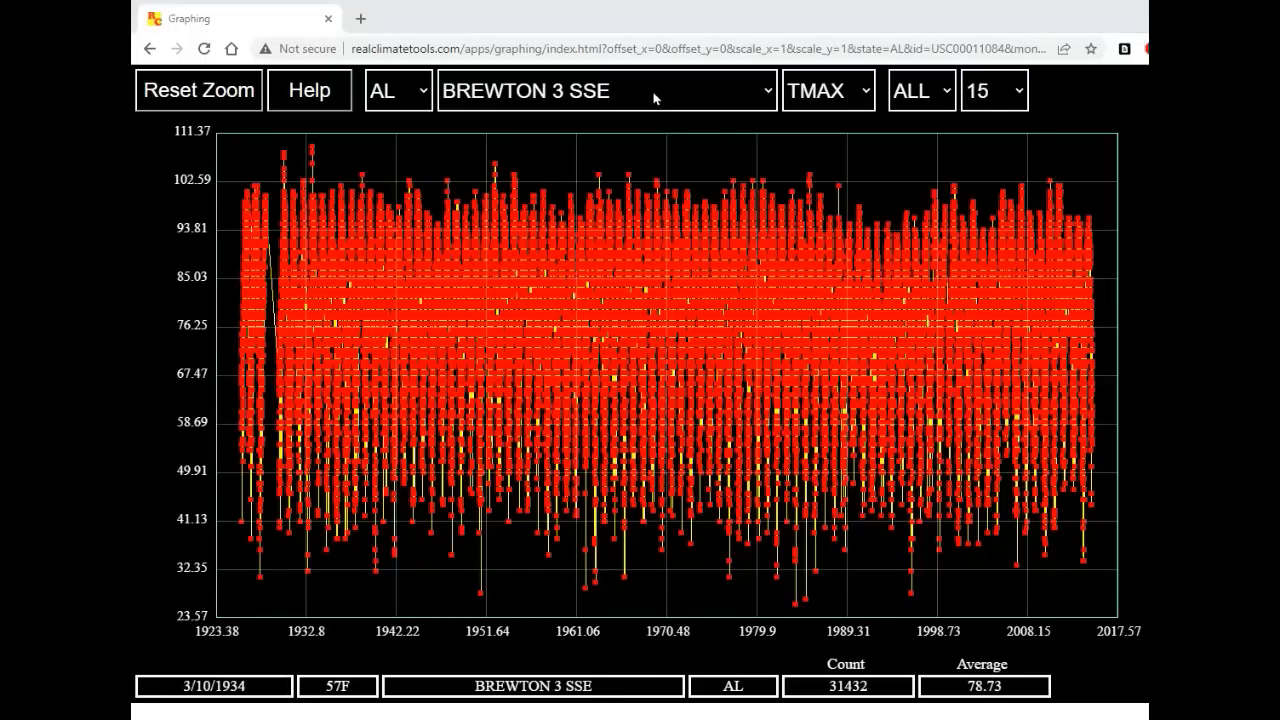
# Switch the Alabama station from Brewton 3 SSE to TALLADEGA.
pyautogui.click(604, 90)
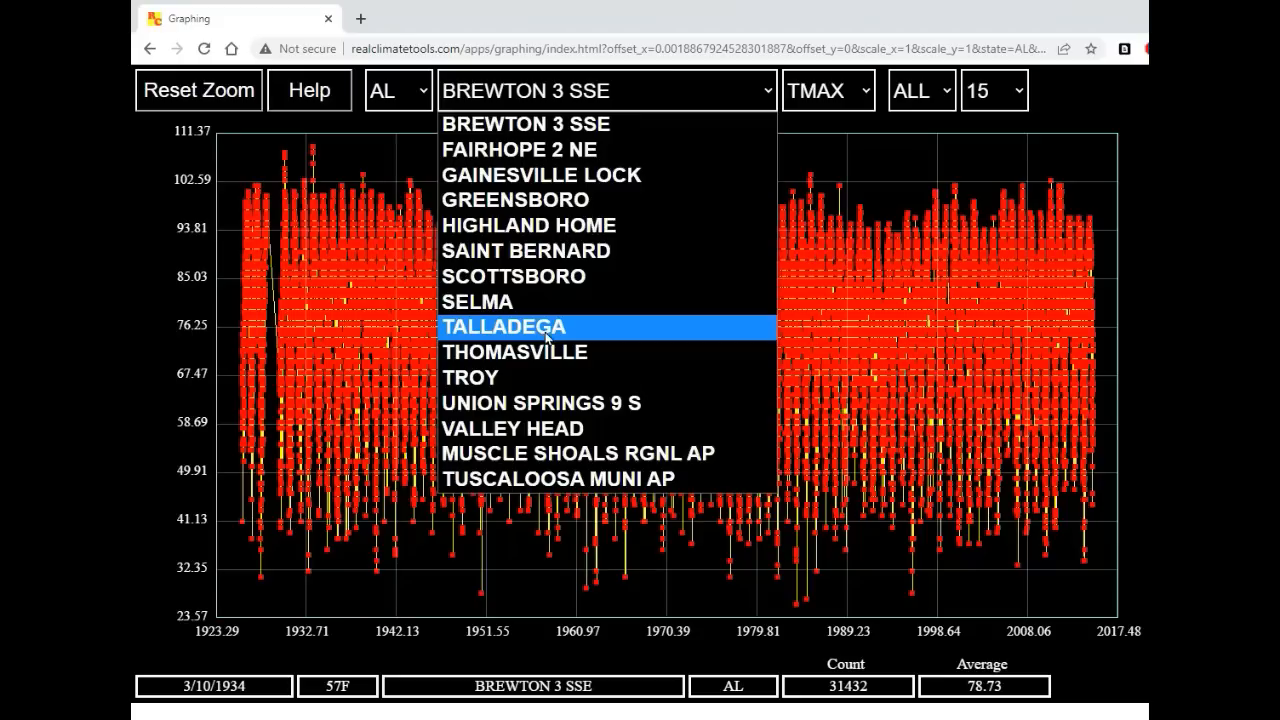
pyautogui.click(504, 326)
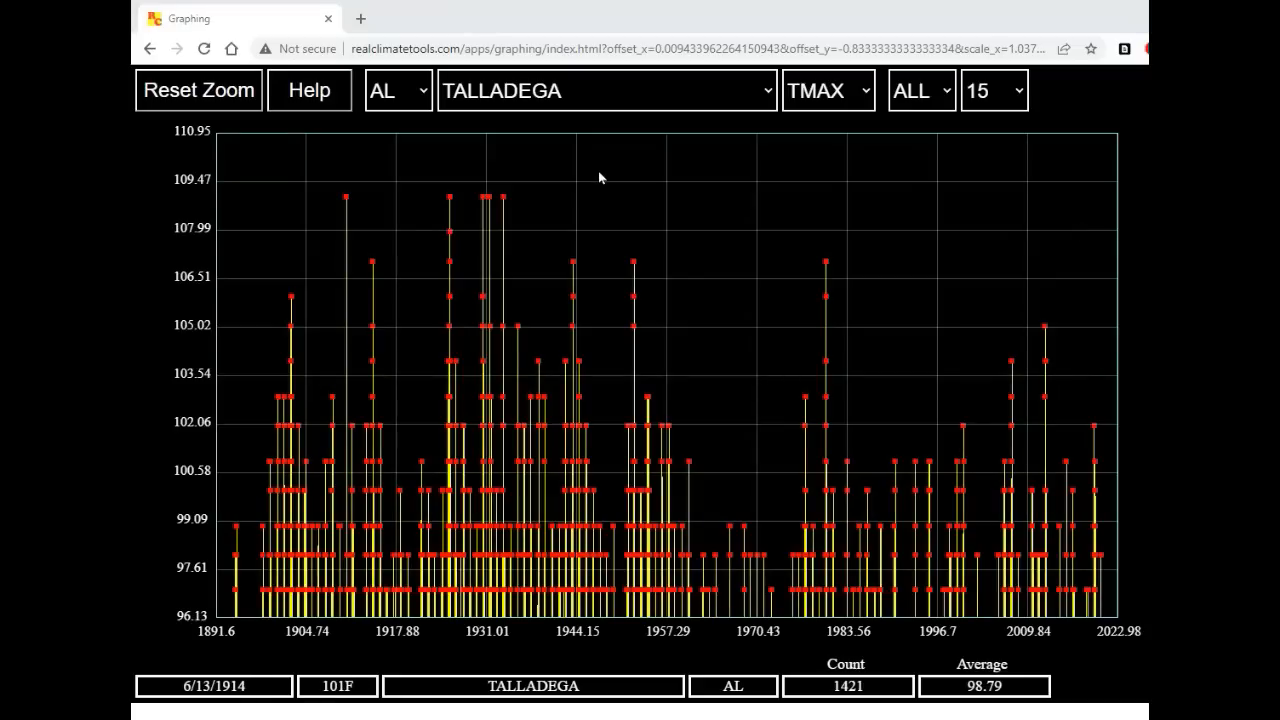
pyautogui.moveTo(596, 180)
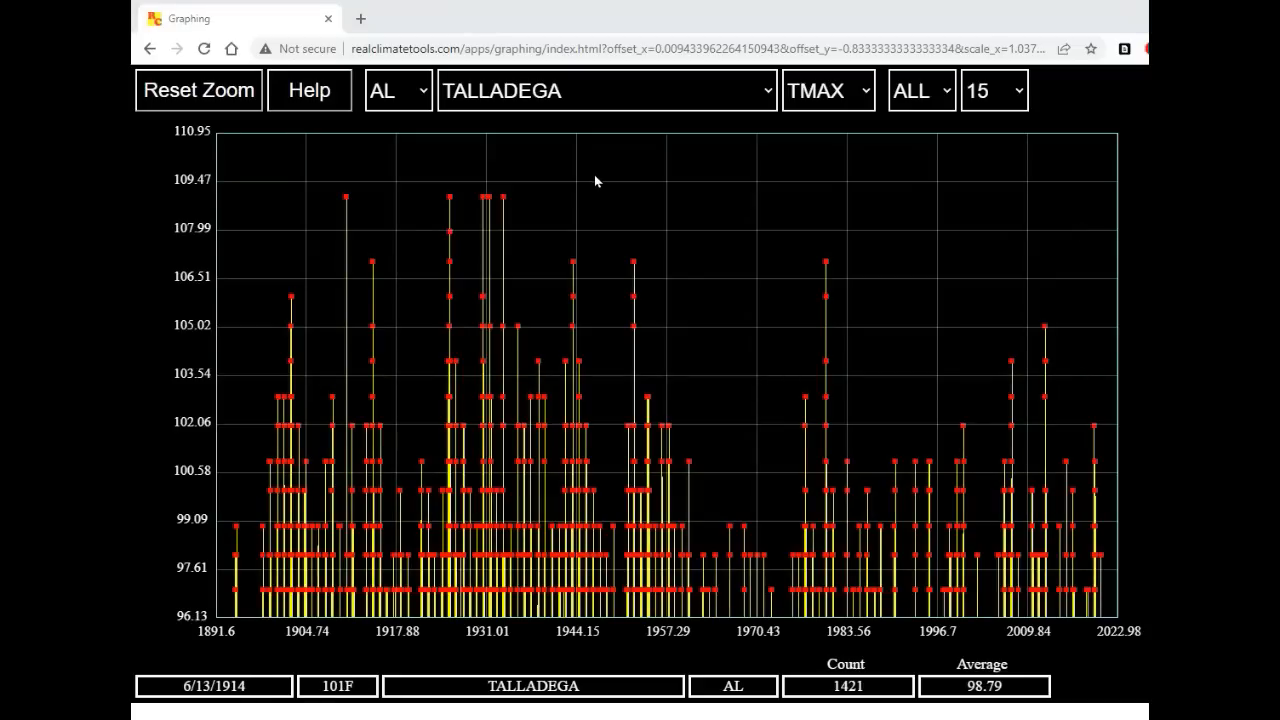
pyautogui.moveTo(604, 168)
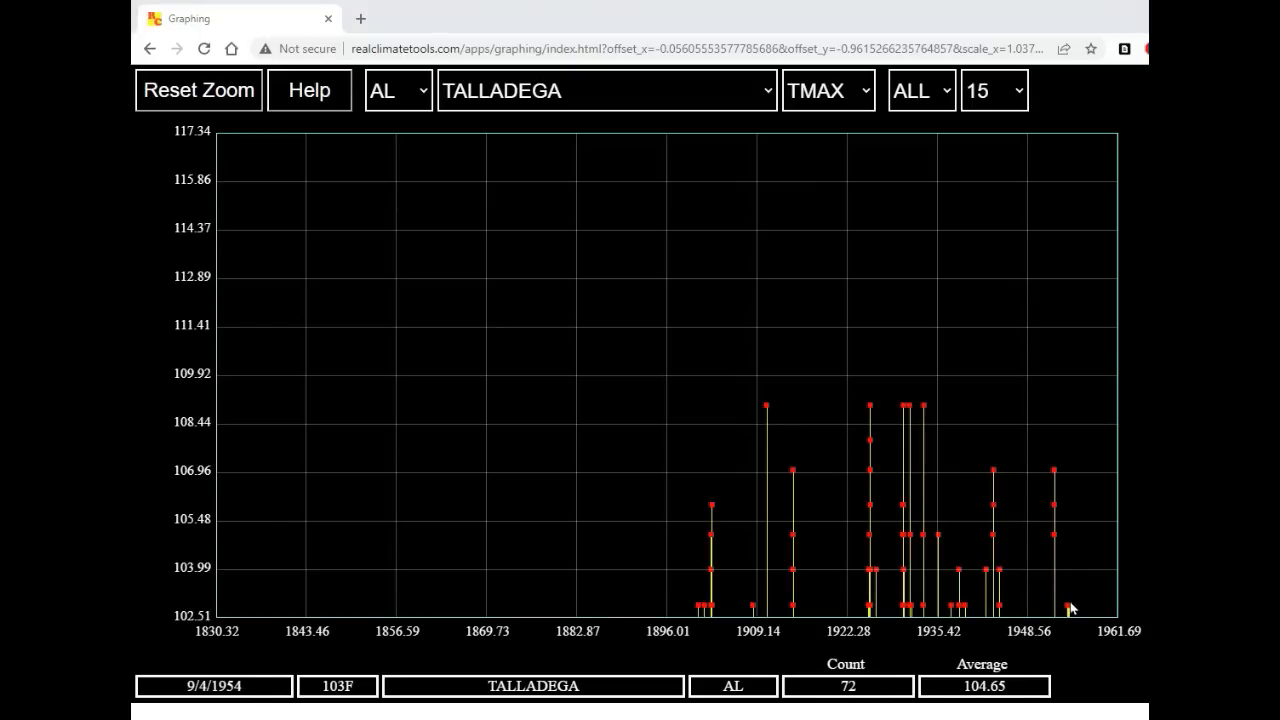
pyautogui.moveTo(1056, 604)
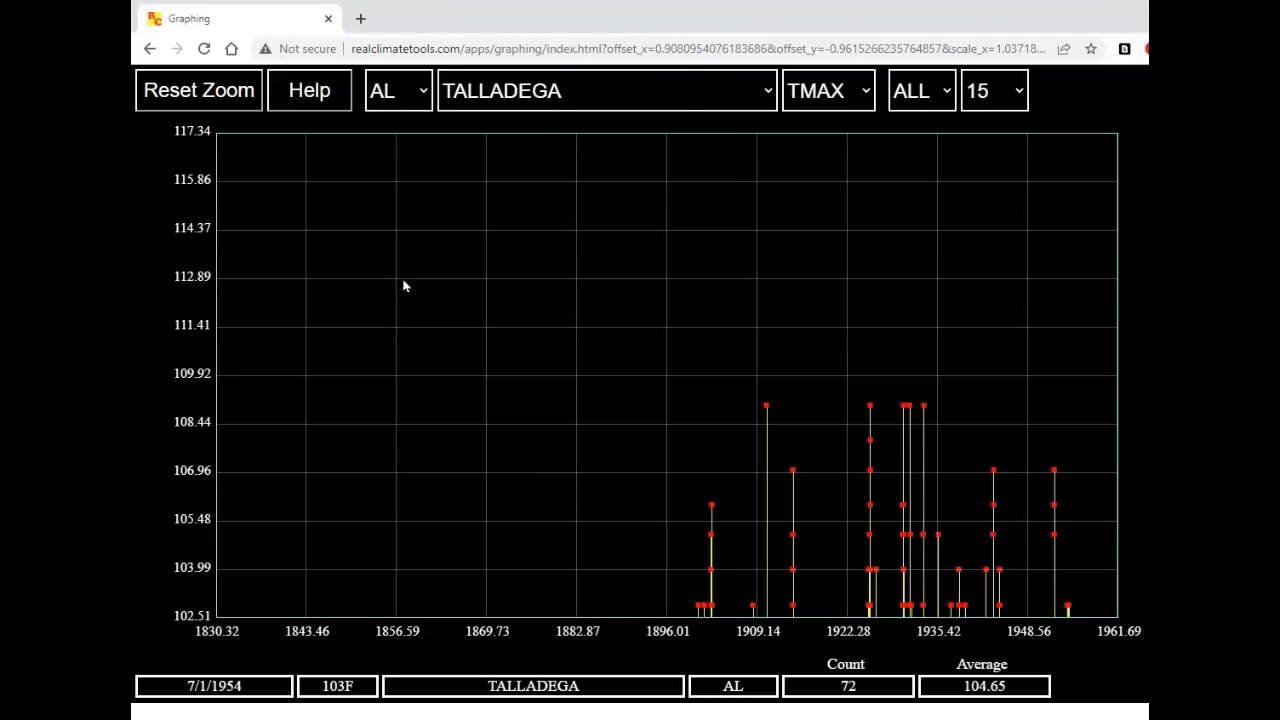
# Reset zoom, switch the state to SD and select the GANN VALLEY 4NW station.
pyautogui.click(198, 90)
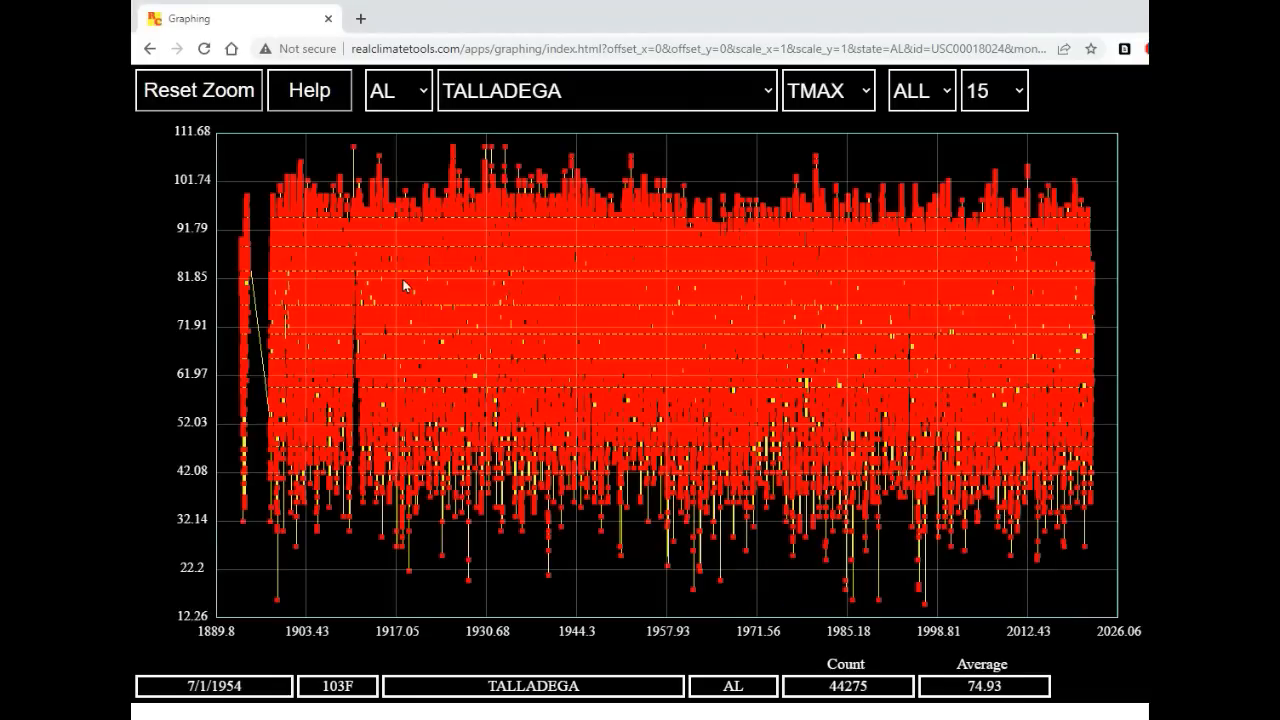
pyautogui.click(396, 90)
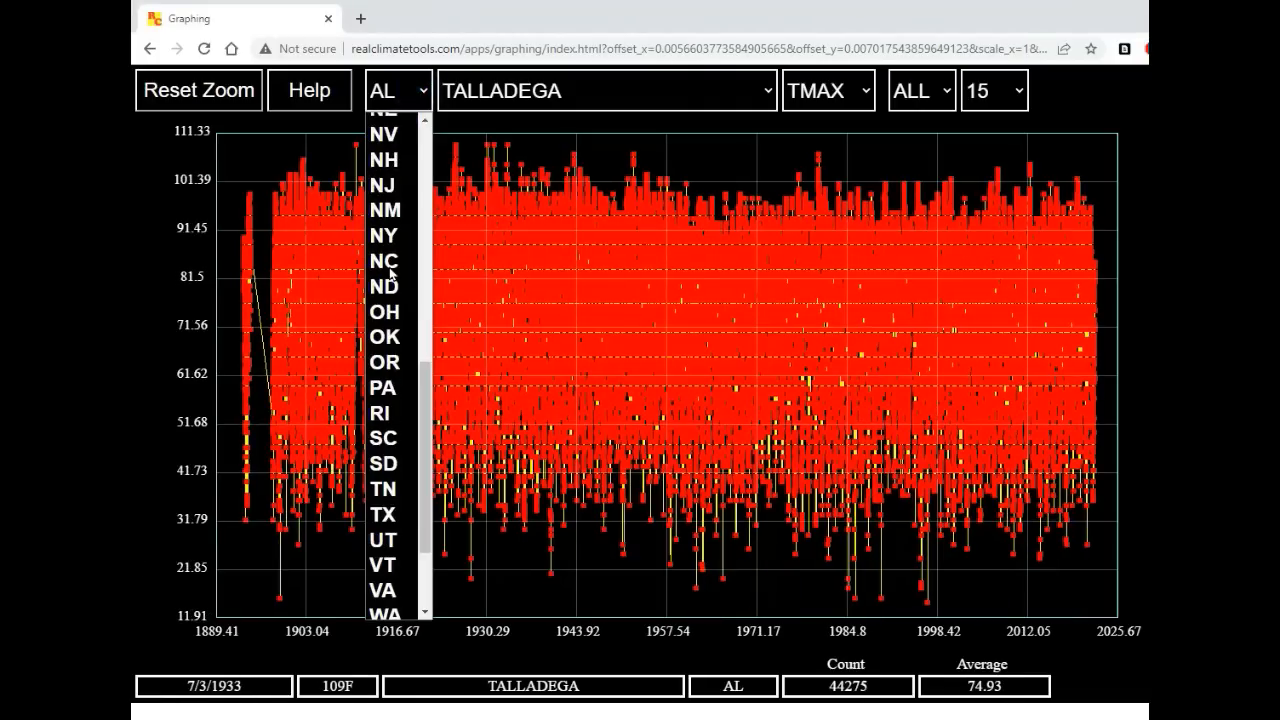
pyautogui.click(384, 464)
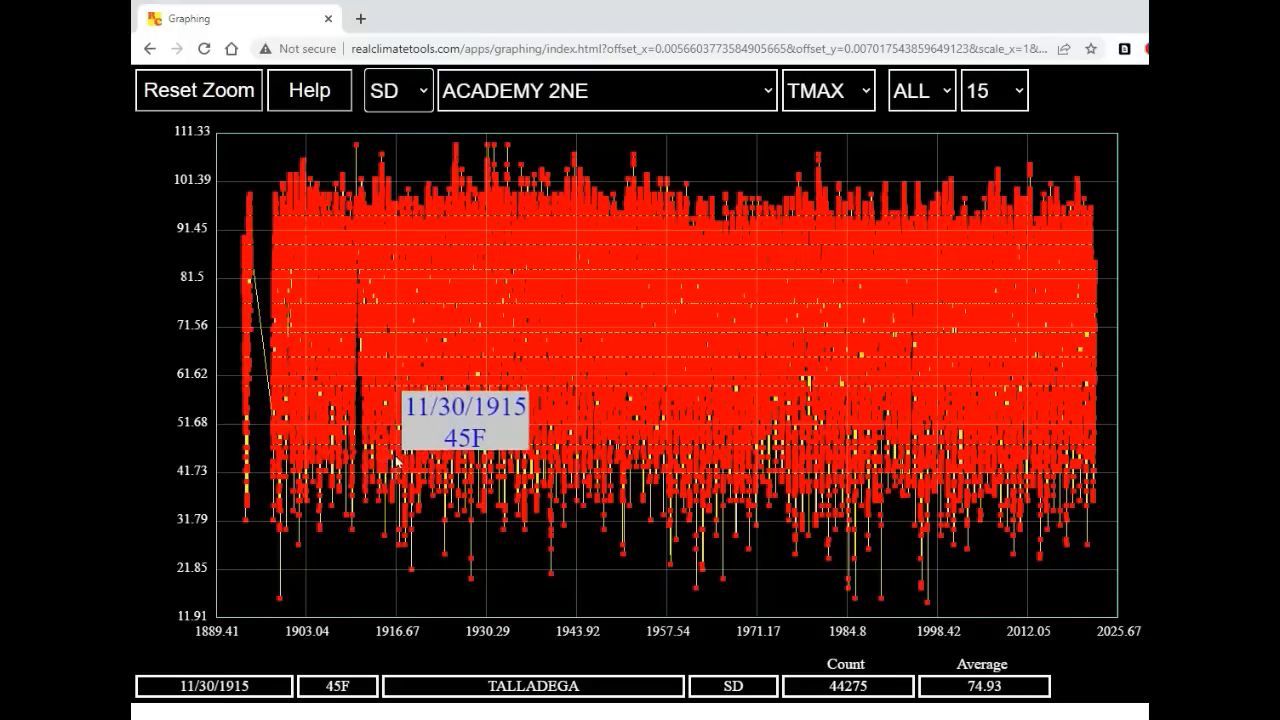
pyautogui.click(604, 90)
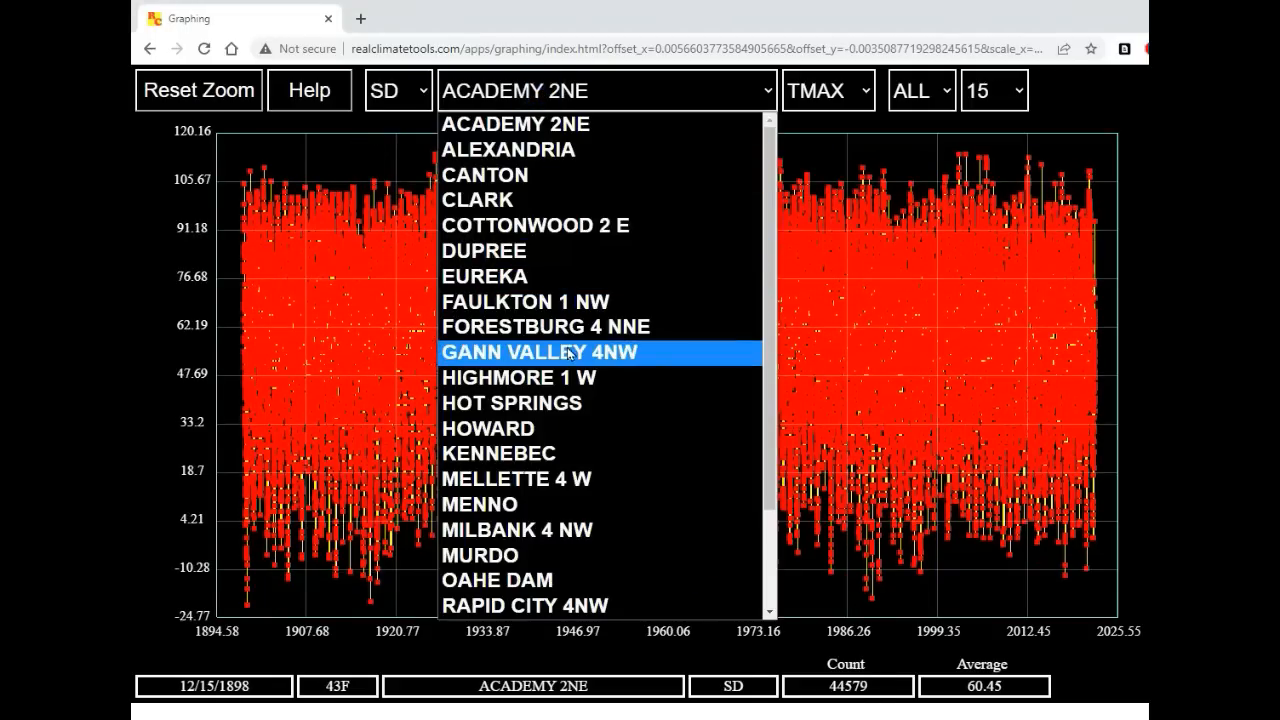
pyautogui.click(538, 352)
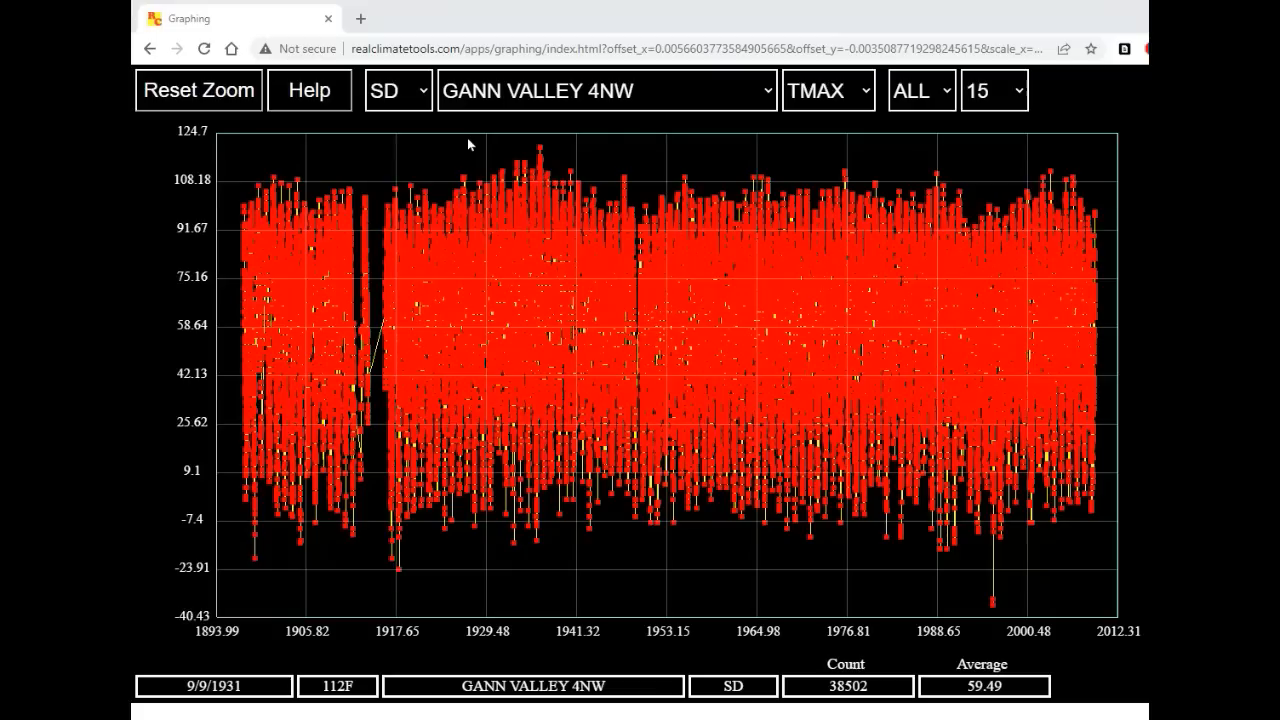
pyautogui.moveTo(476, 142)
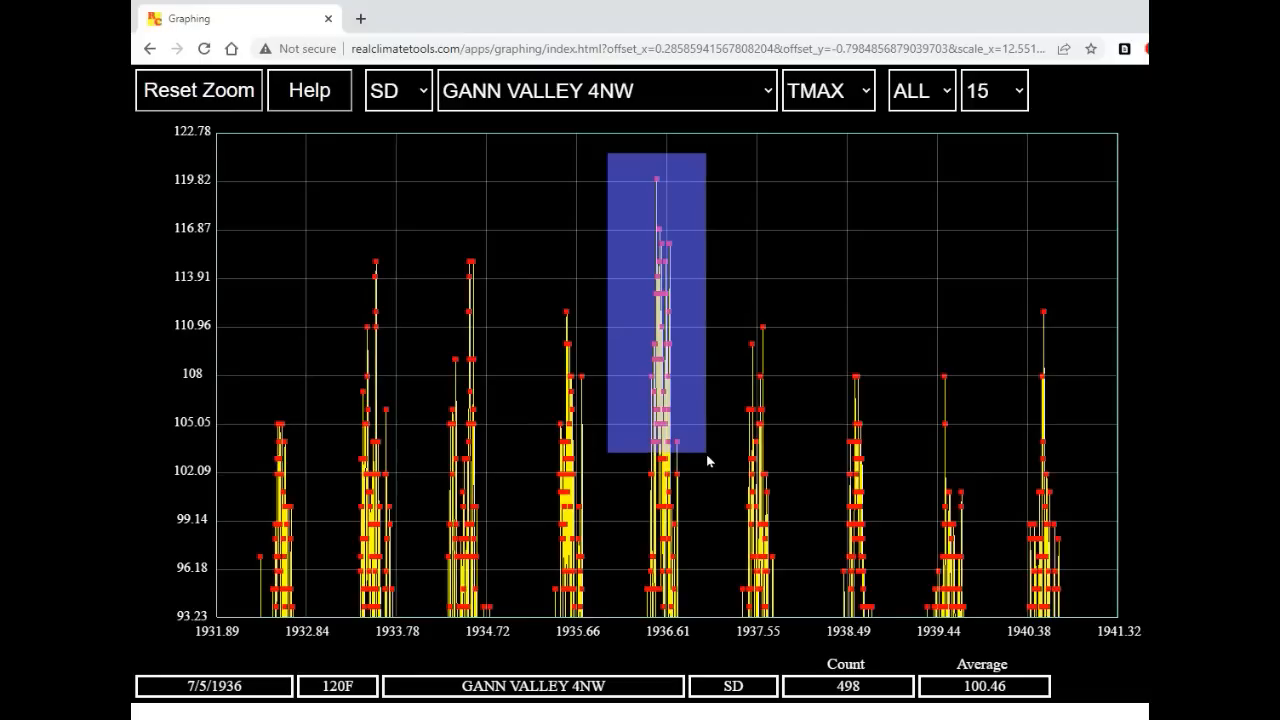
# Drag-zoom around the 1936 spike so Gann Valley shows 42 highs peaking at 120°F on 7/5/1936.
pyautogui.moveTo(608, 152); pyautogui.dragTo(704, 456)
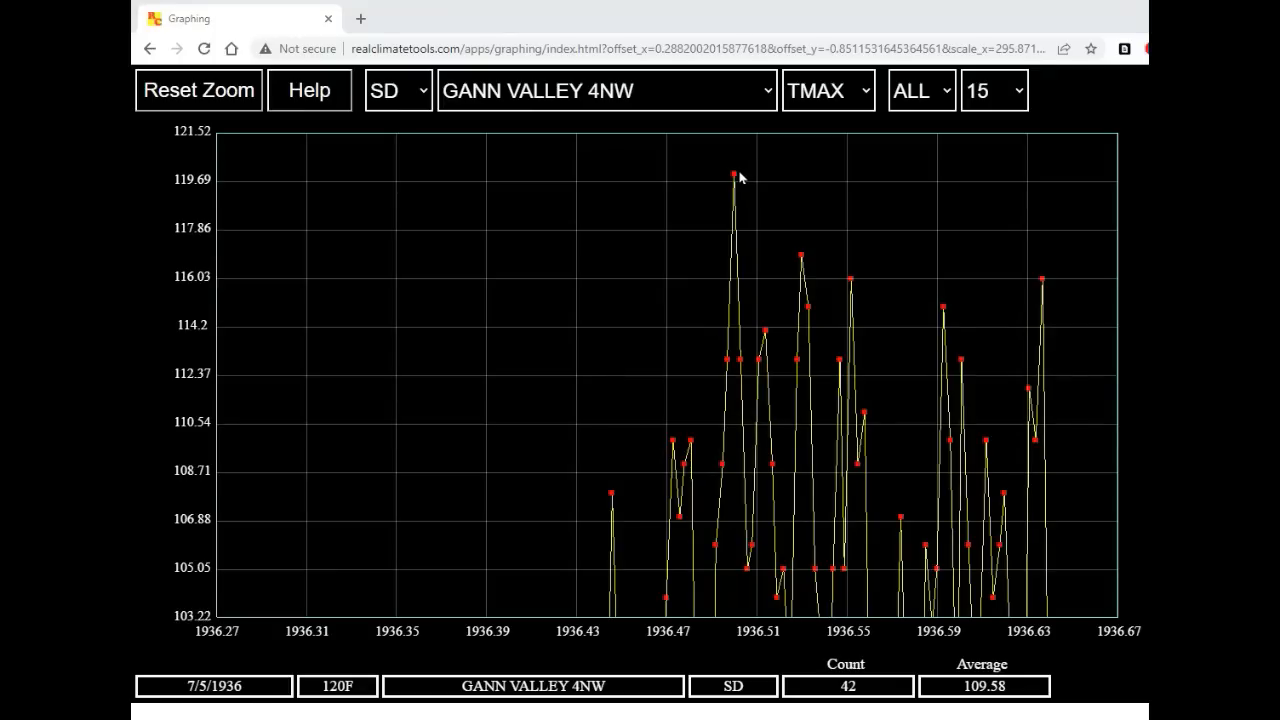
pyautogui.moveTo(736, 176)
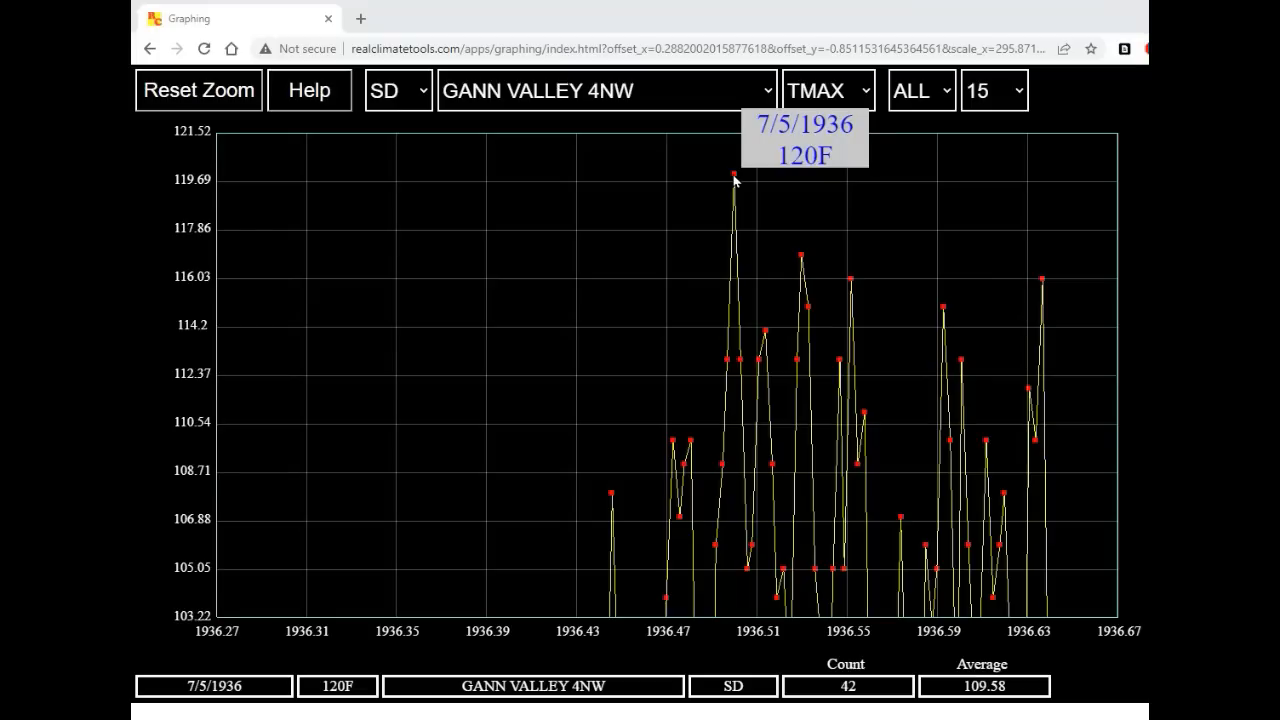
pyautogui.moveTo(350, 210)
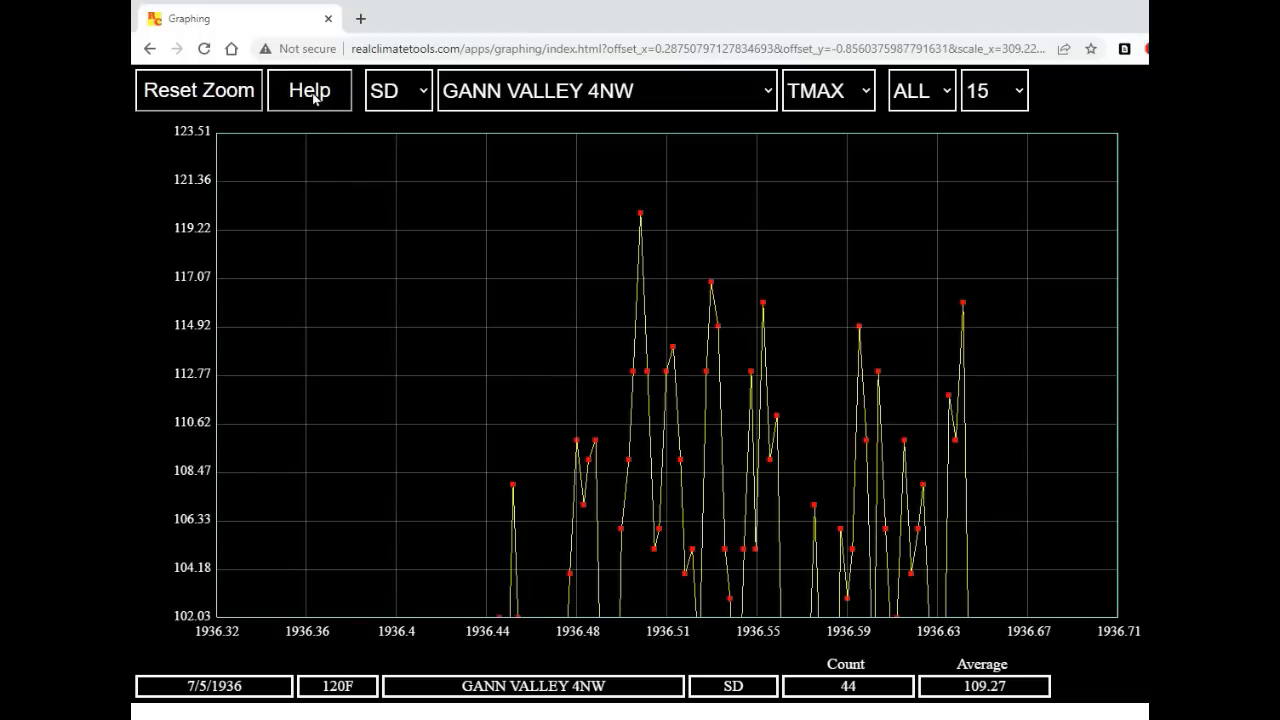
# Review the usage help instructions and dismiss them with OK.
pyautogui.click(308, 90)
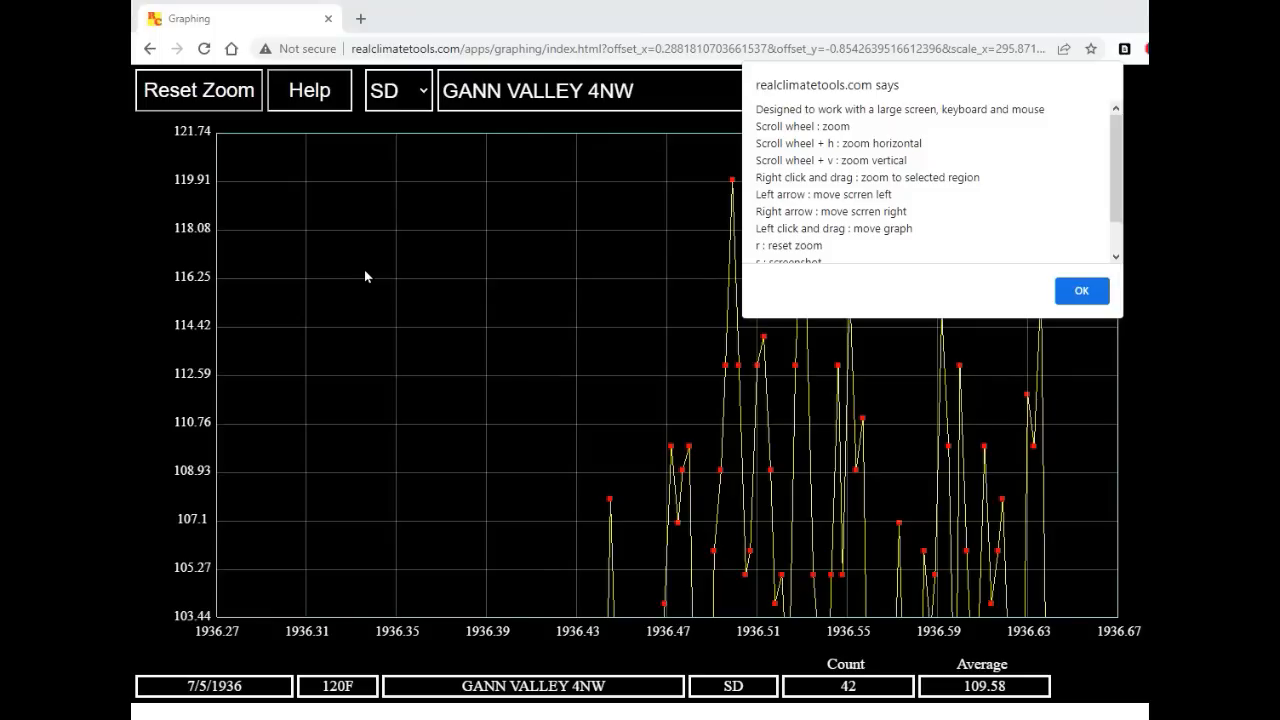
pyautogui.click(1080, 290)
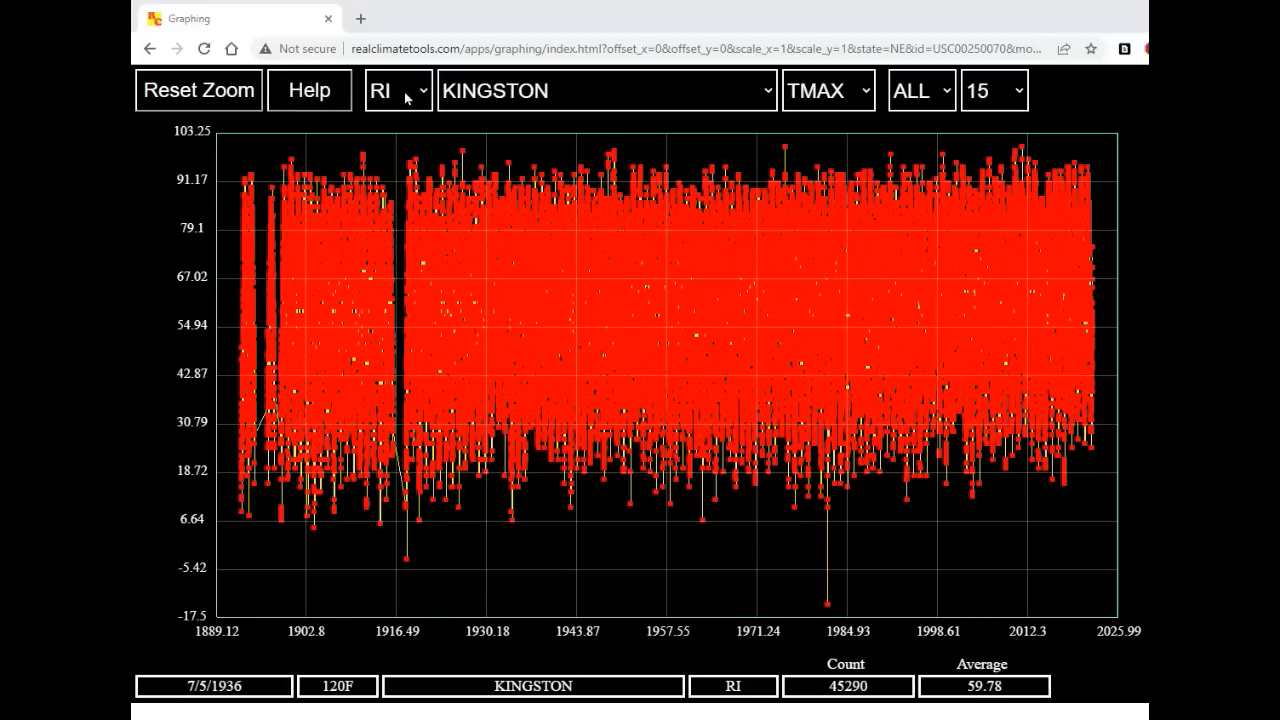
# Select state MN so the Ada station's full maximum-temperature record (about 1889–2025) loads.
pyautogui.click(398, 90)
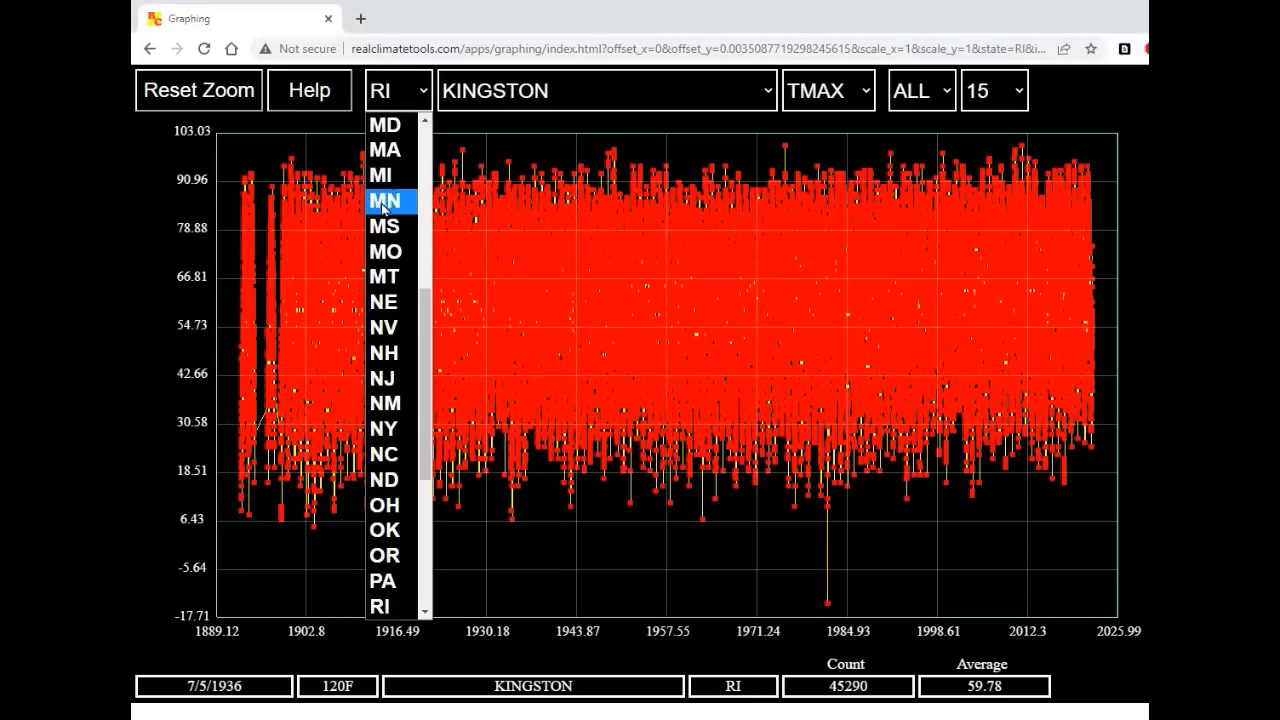
pyautogui.click(384, 200)
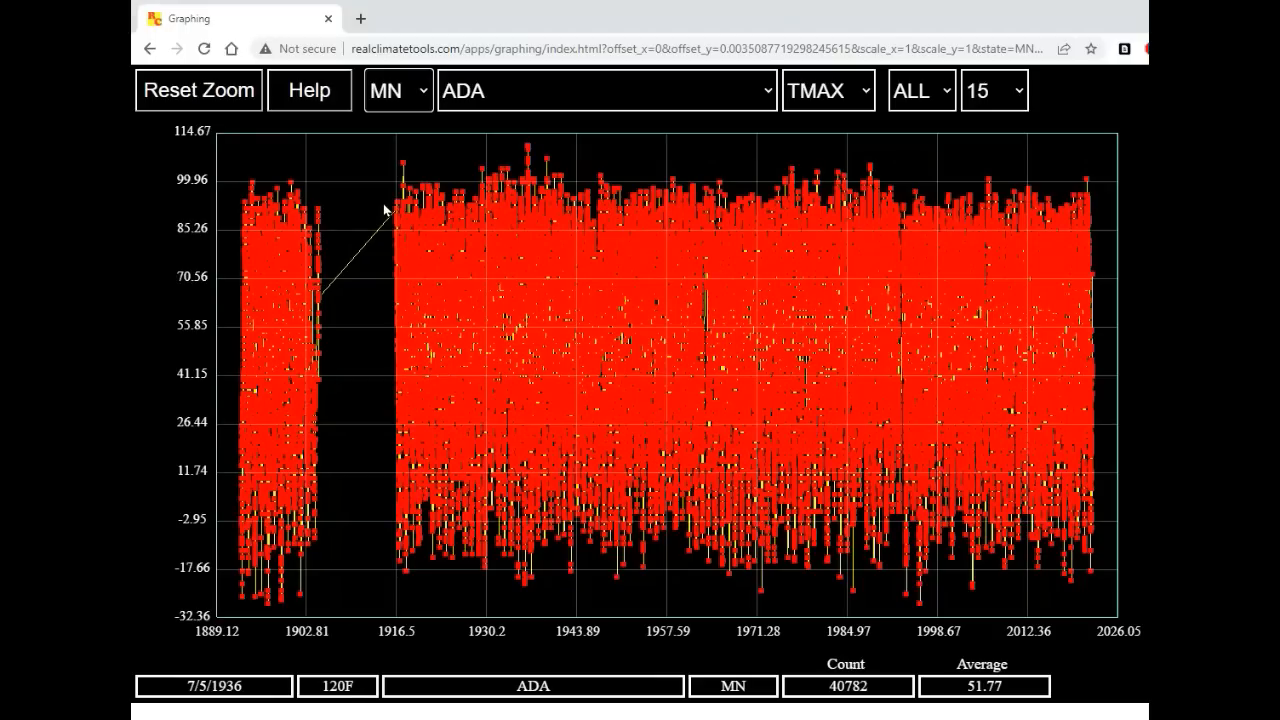
pyautogui.moveTo(476, 438)
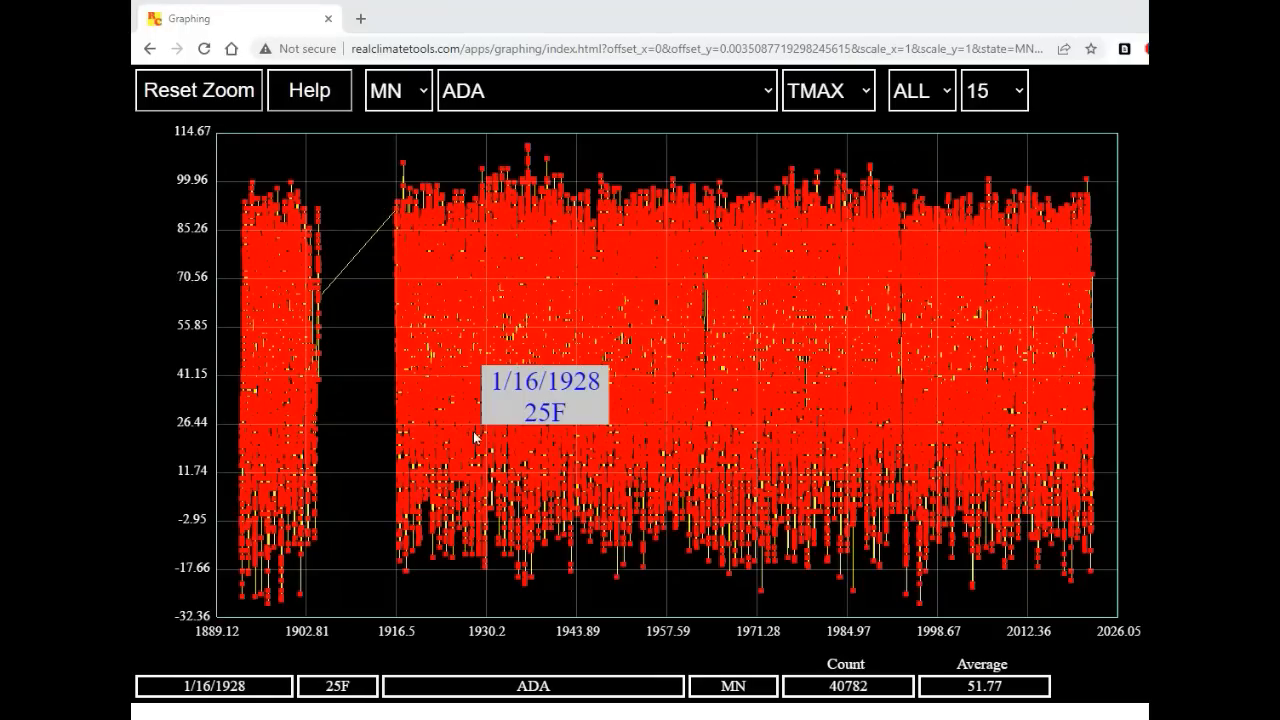